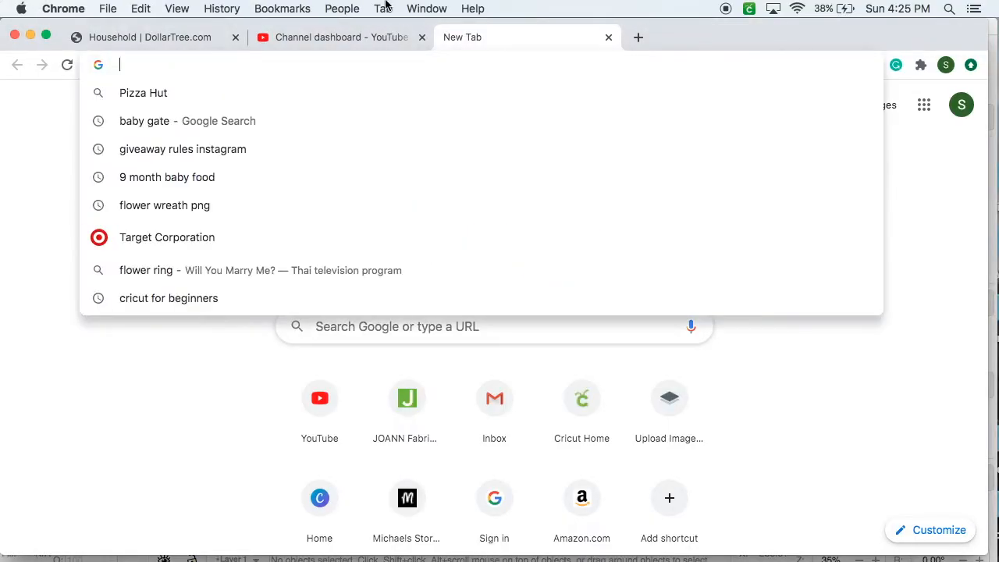
Search Google Images for Mickey coloring pages and copy the cotton-candy Mickey picture.
text(mickey)
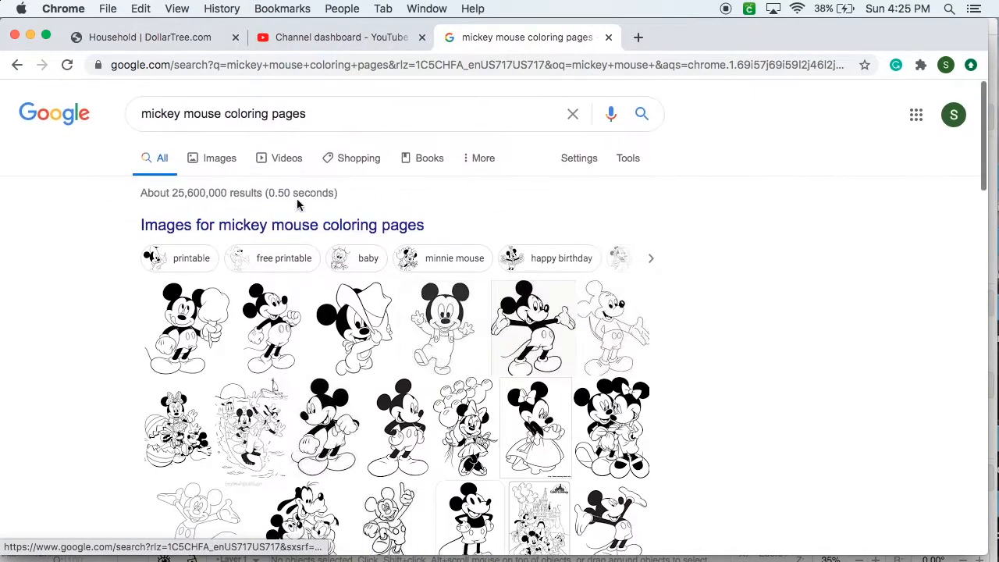
click(219, 158)
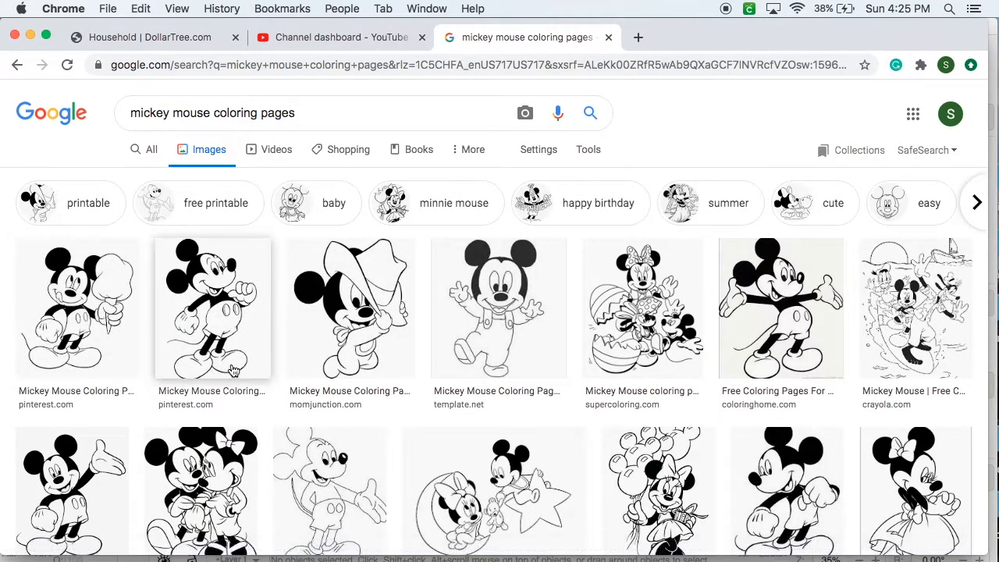
scroll(down, 3)
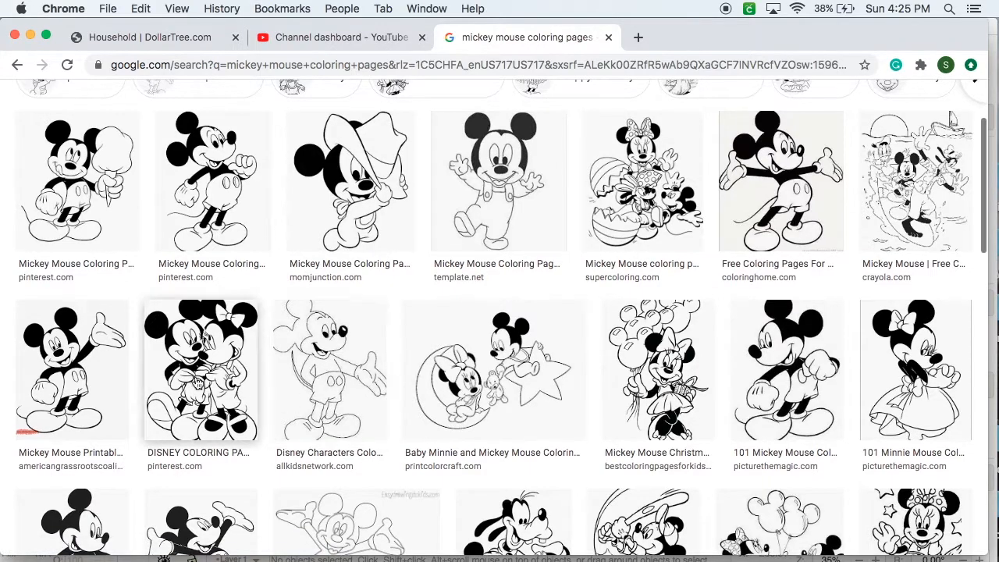
click(76, 181)
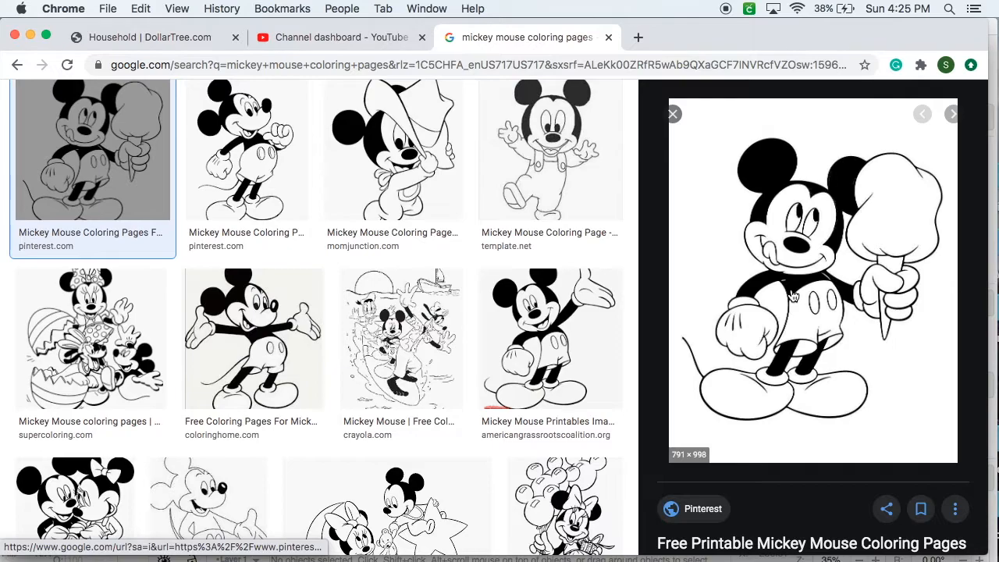
right_click(792, 295)
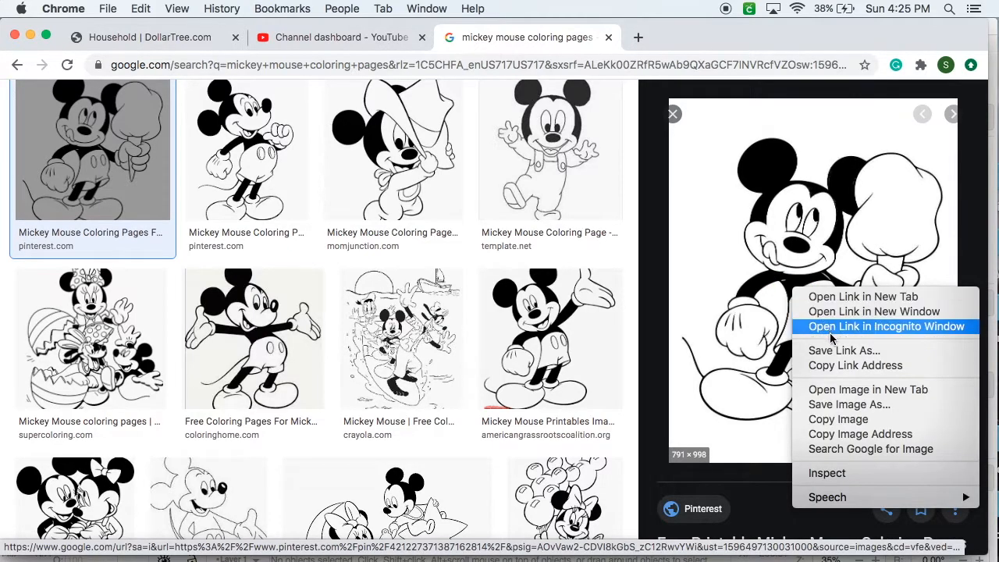
mouse_move(837, 419)
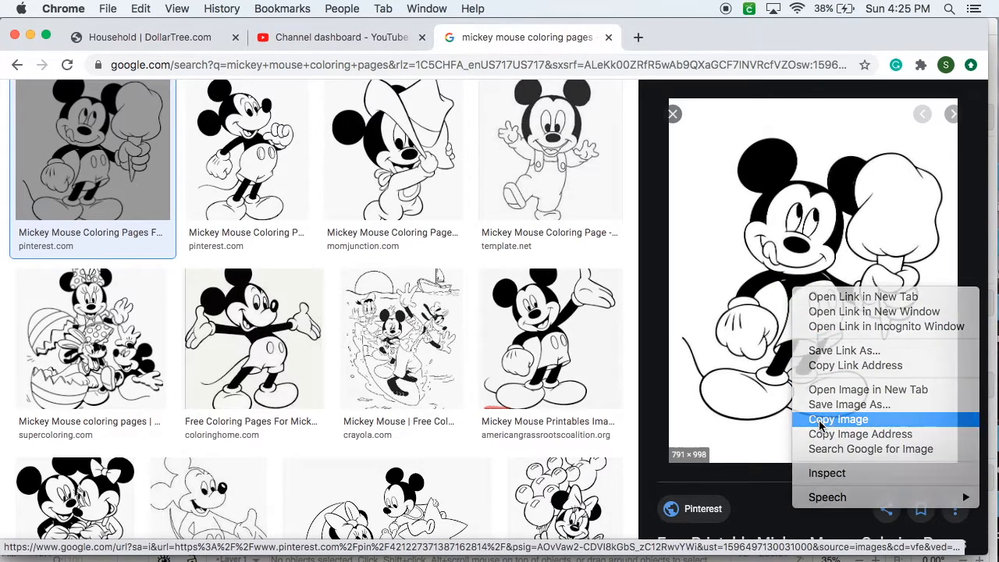
click(837, 419)
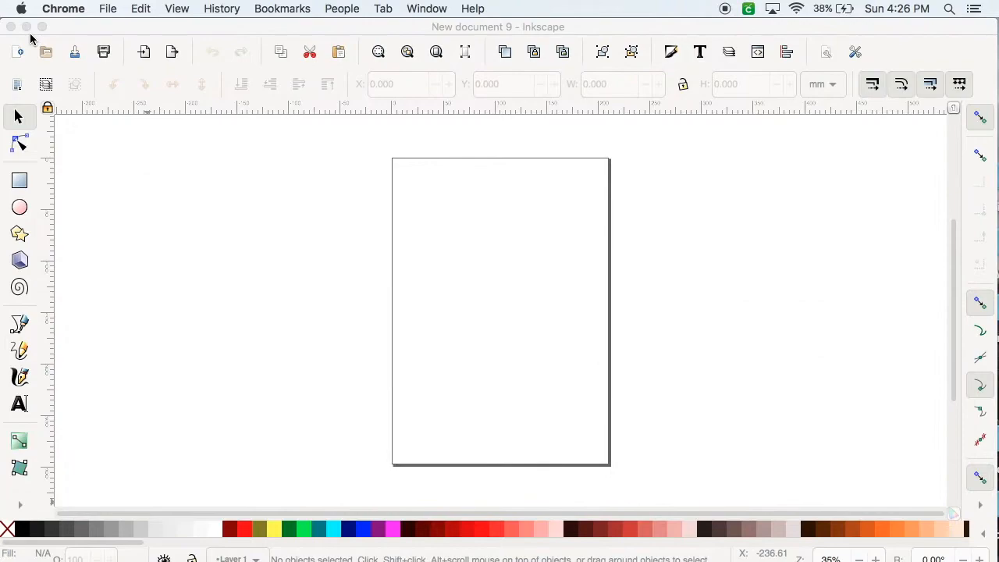
mouse_move(561, 253)
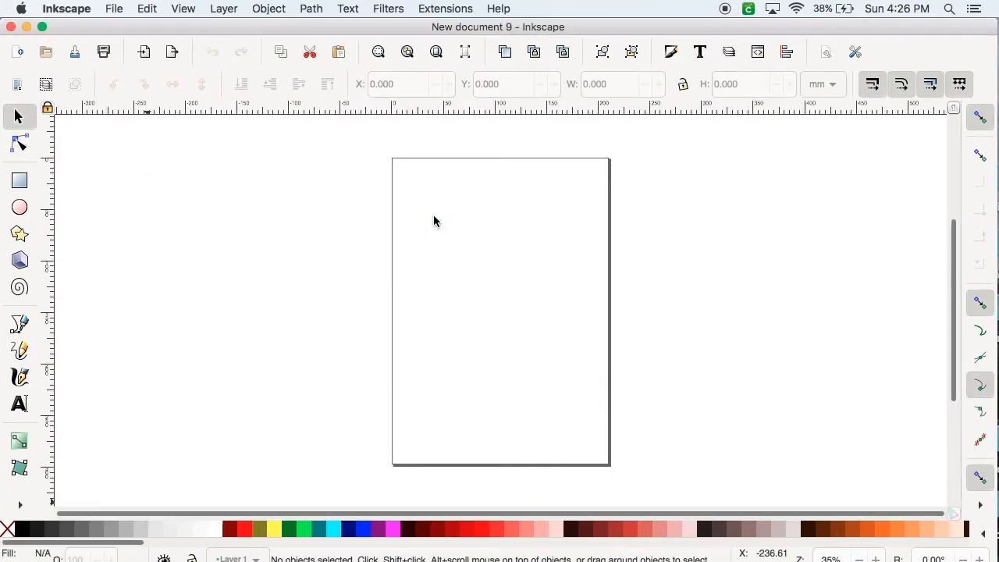
Paste the copied Mickey coloring image onto the blank Inkscape page.
right_click(436, 222)
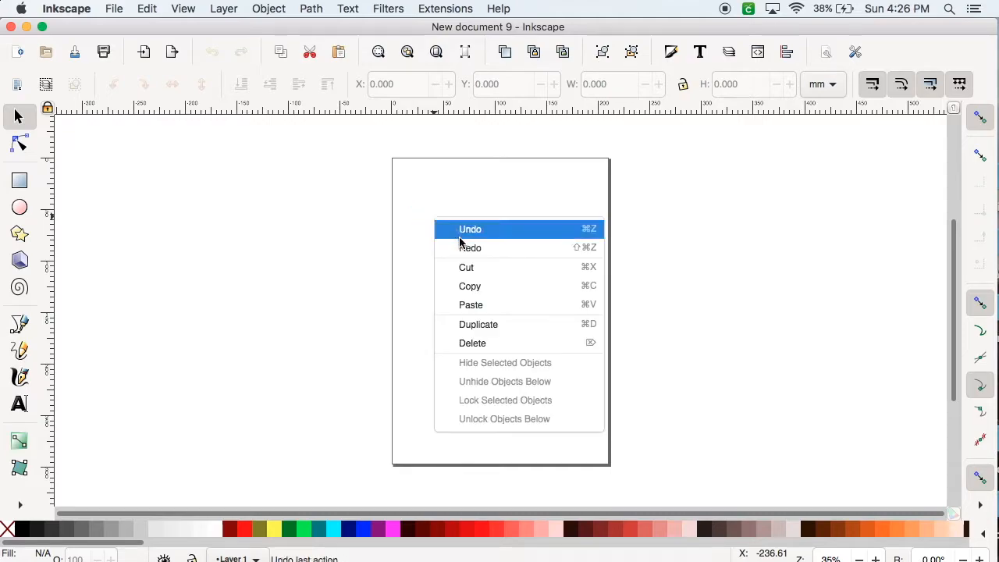
mouse_move(471, 304)
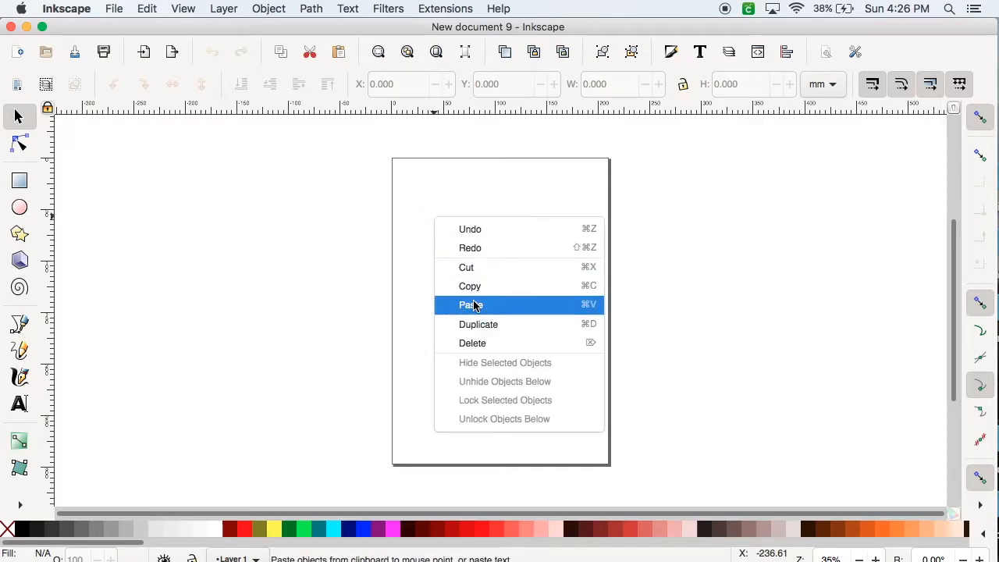
click(470, 304)
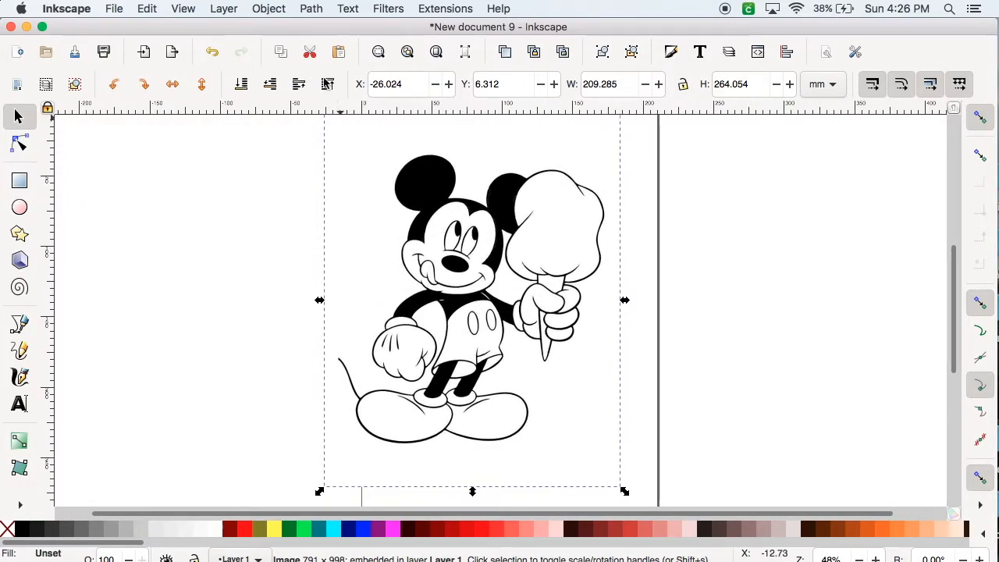
Set Trace Bitmap to Multiple scans with Smooth, Stack and Remove background, then preview.
click(311, 9)
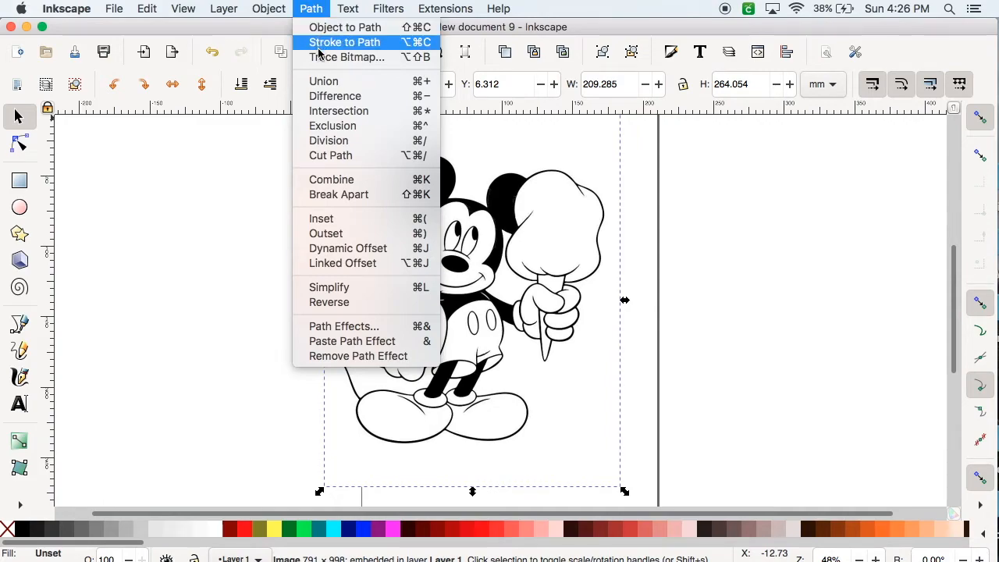
mouse_move(347, 57)
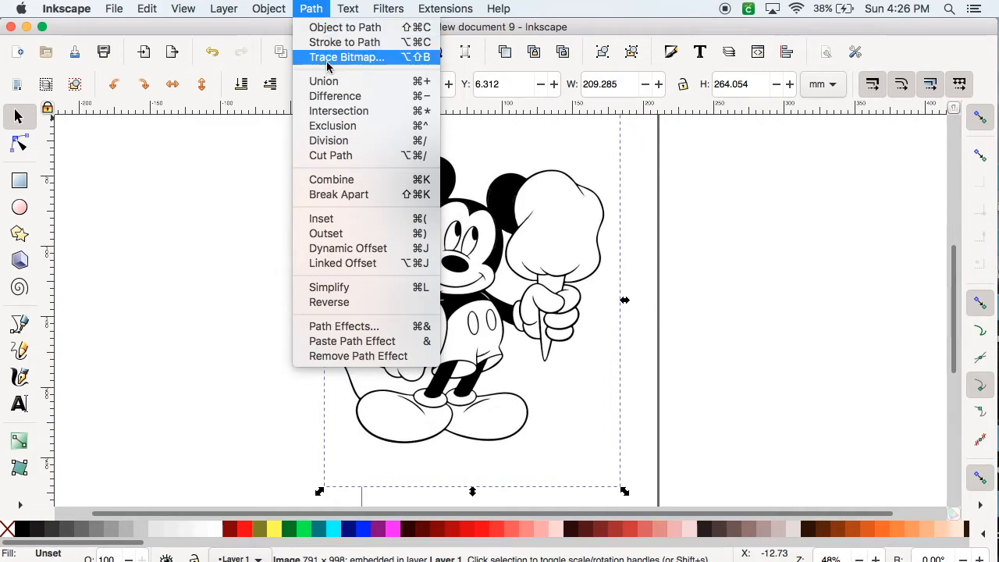
click(348, 57)
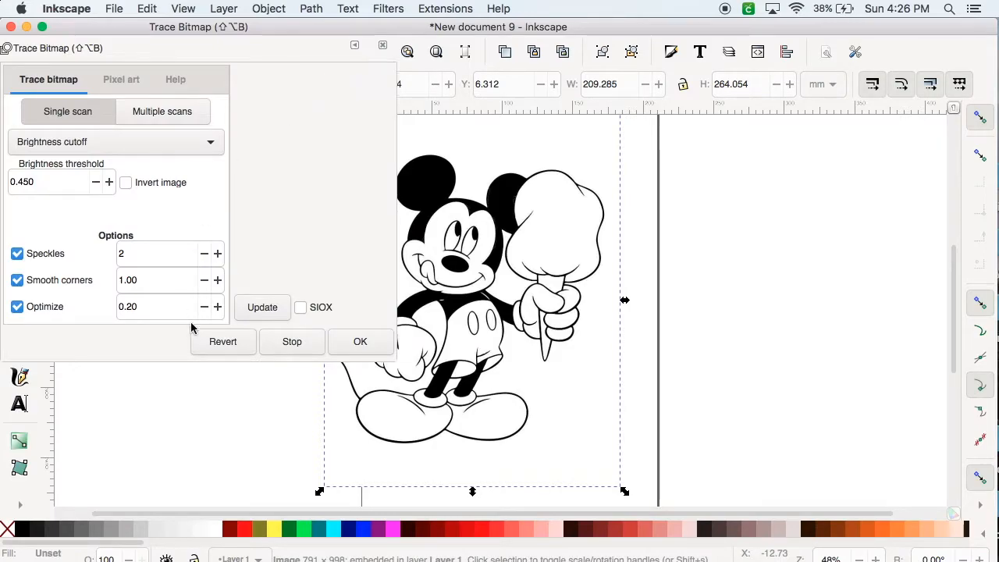
click(161, 111)
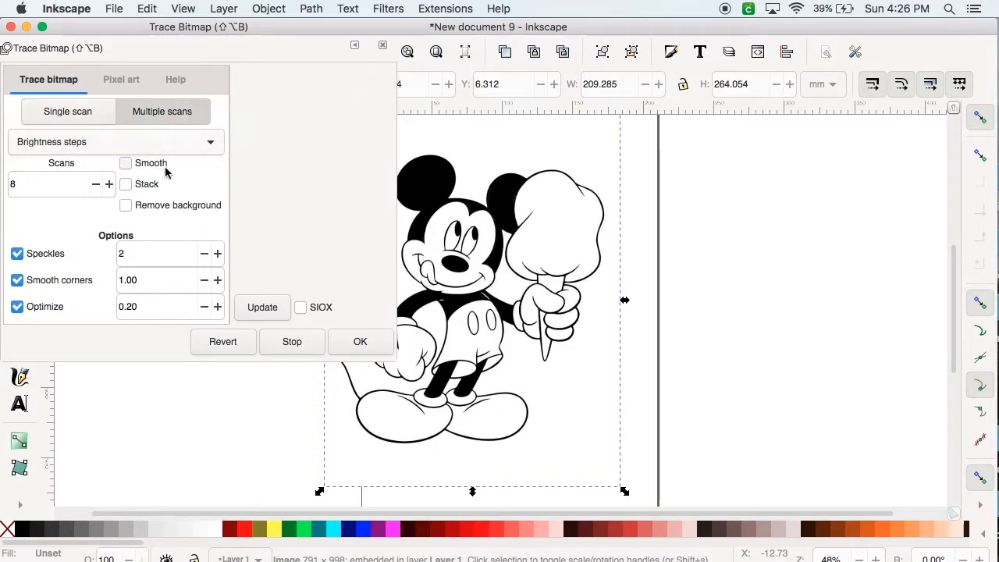
click(125, 163)
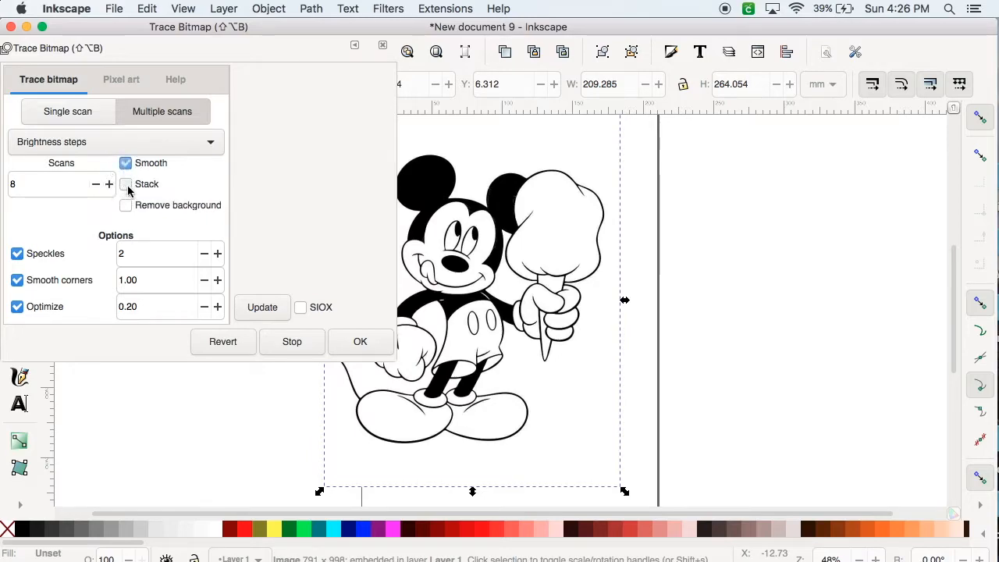
click(126, 183)
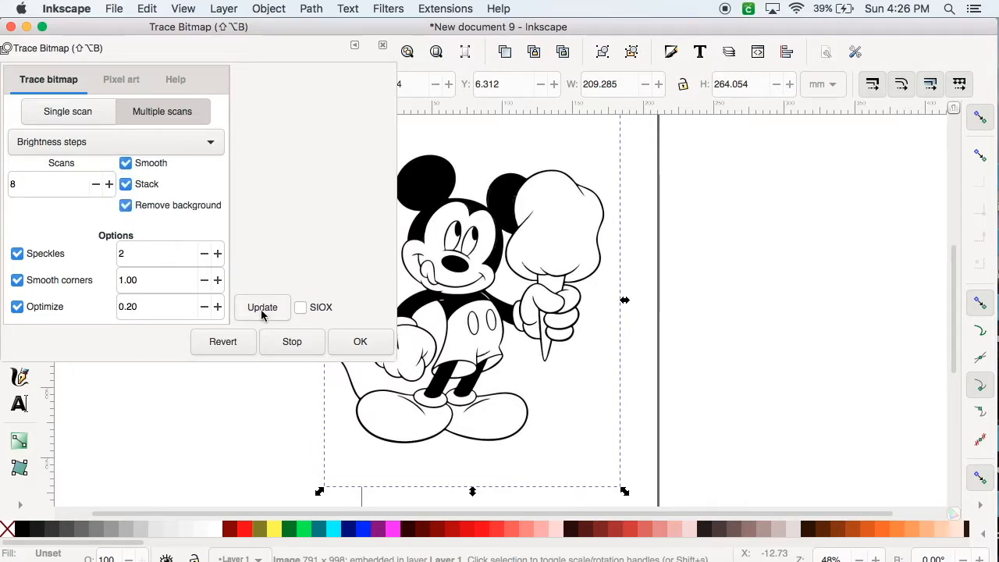
click(262, 307)
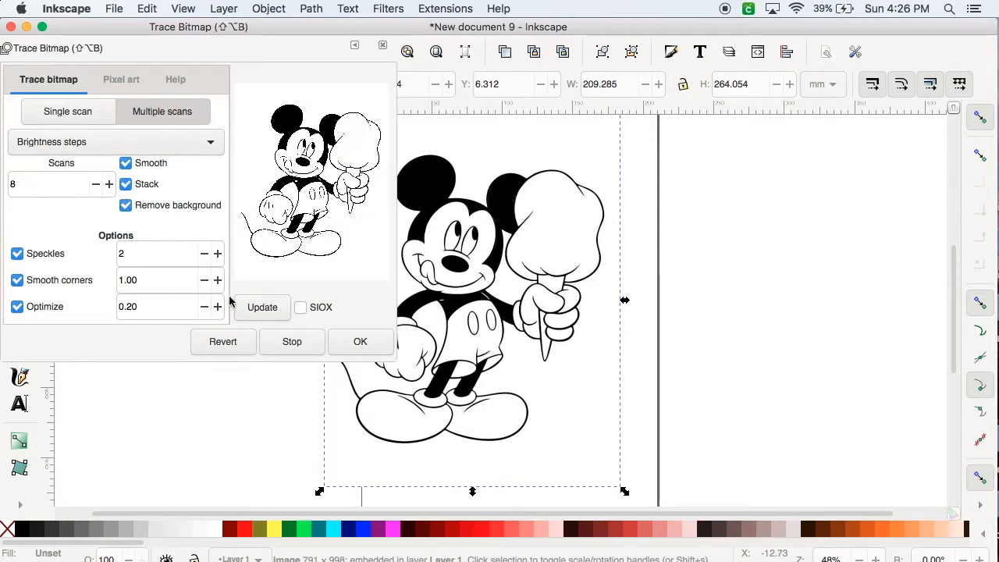
Retrace as a single brightness-cutoff scan with the threshold raised to 0.670.
click(67, 111)
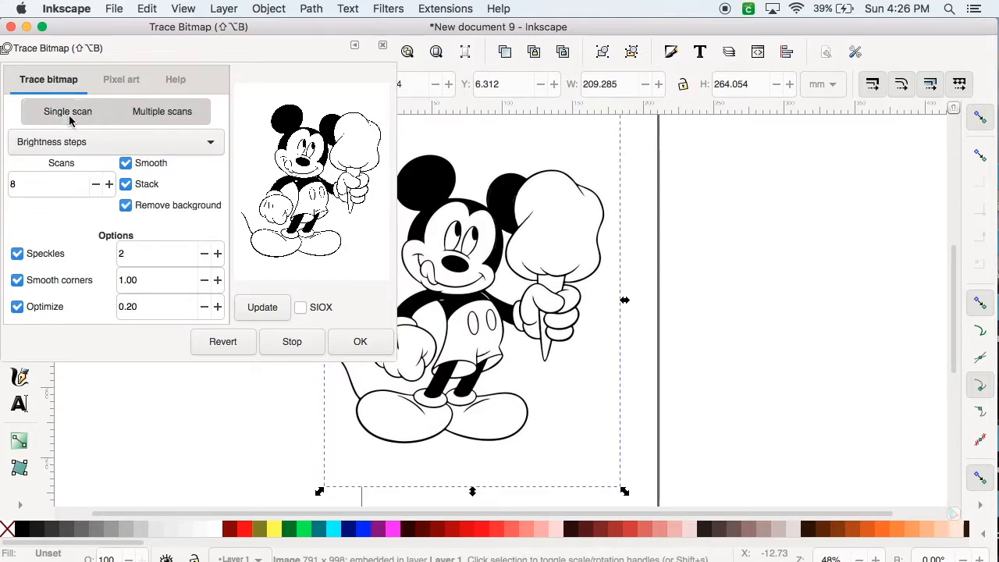
click(116, 141)
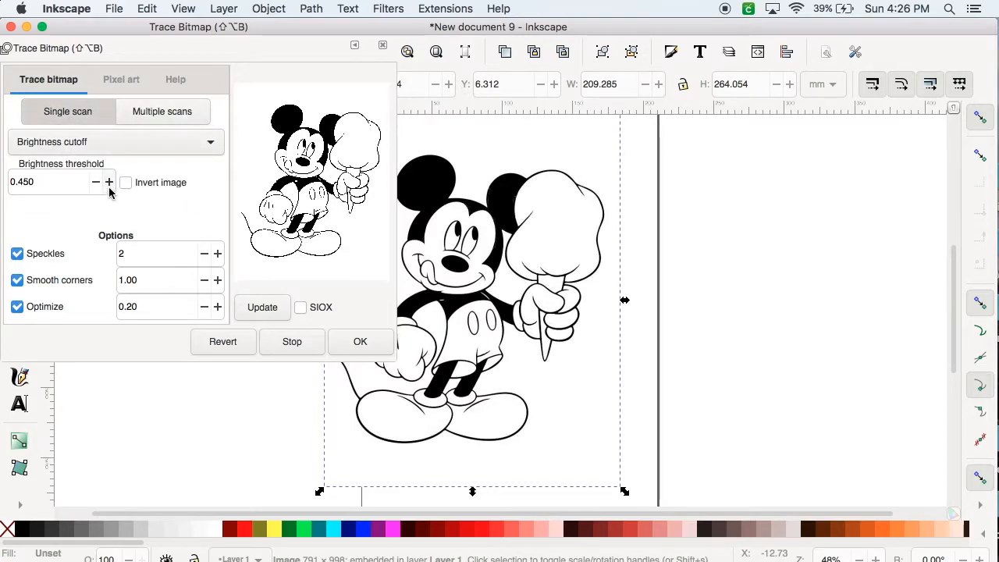
click(109, 182)
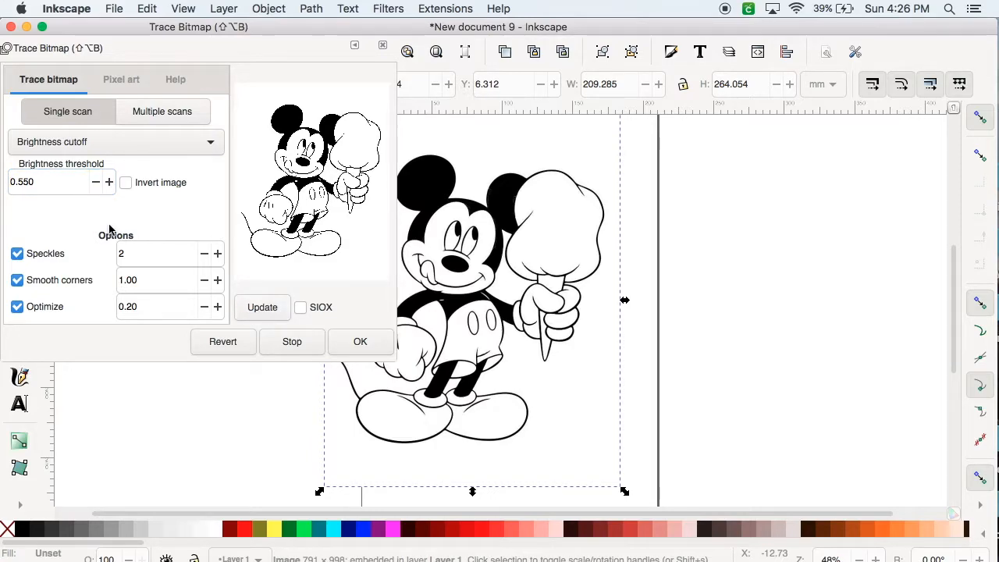
click(109, 182)
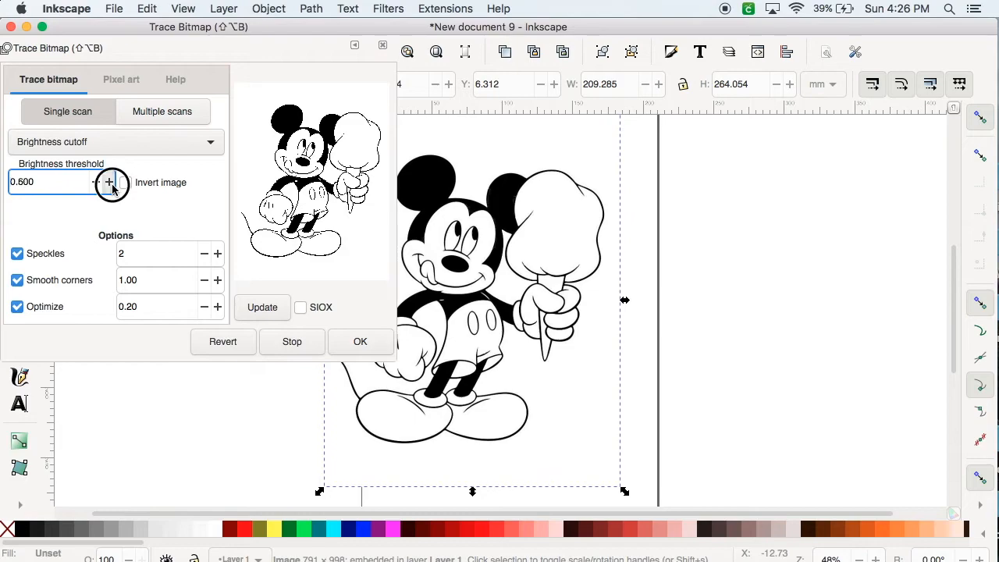
click(109, 183)
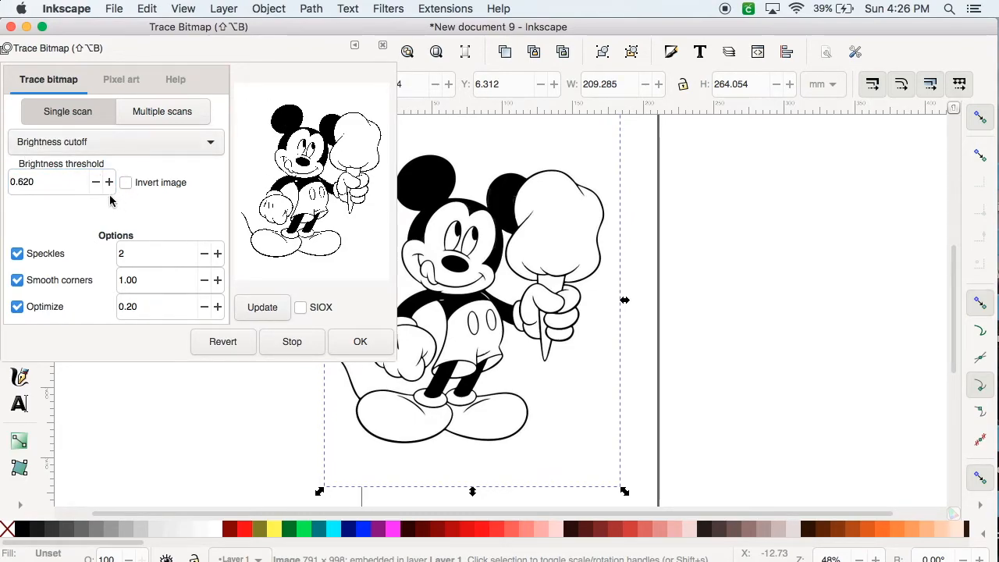
click(109, 182)
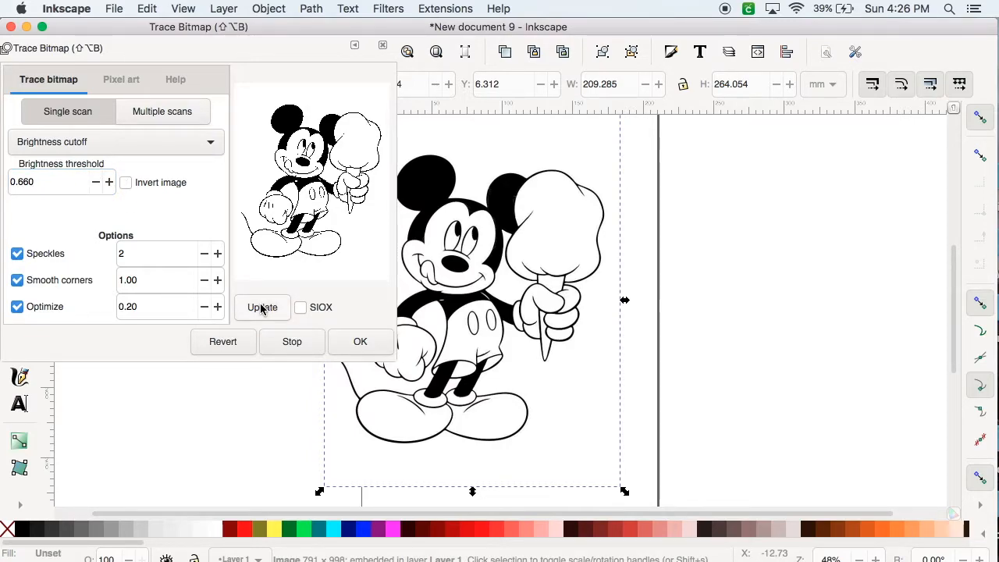
click(109, 182)
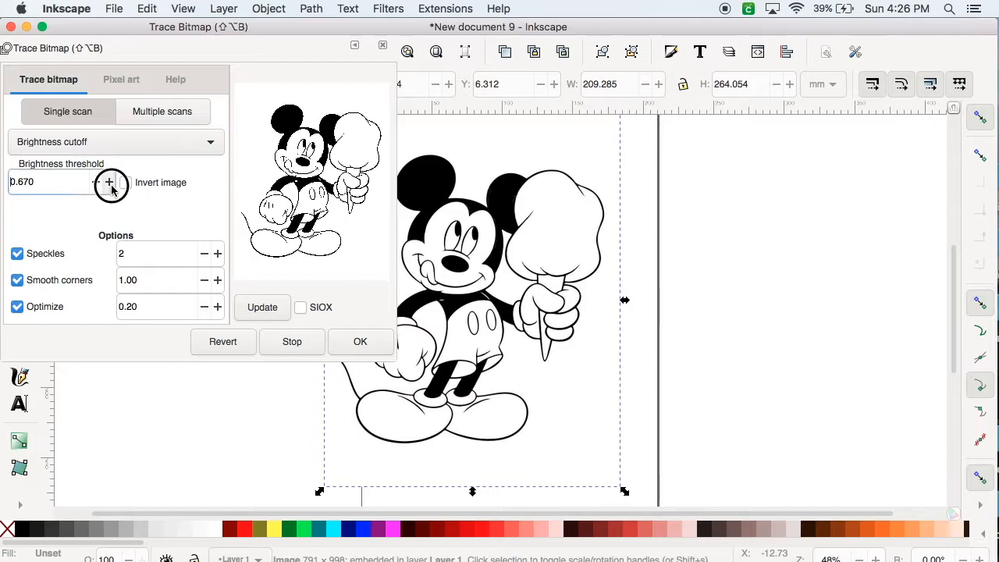
click(110, 181)
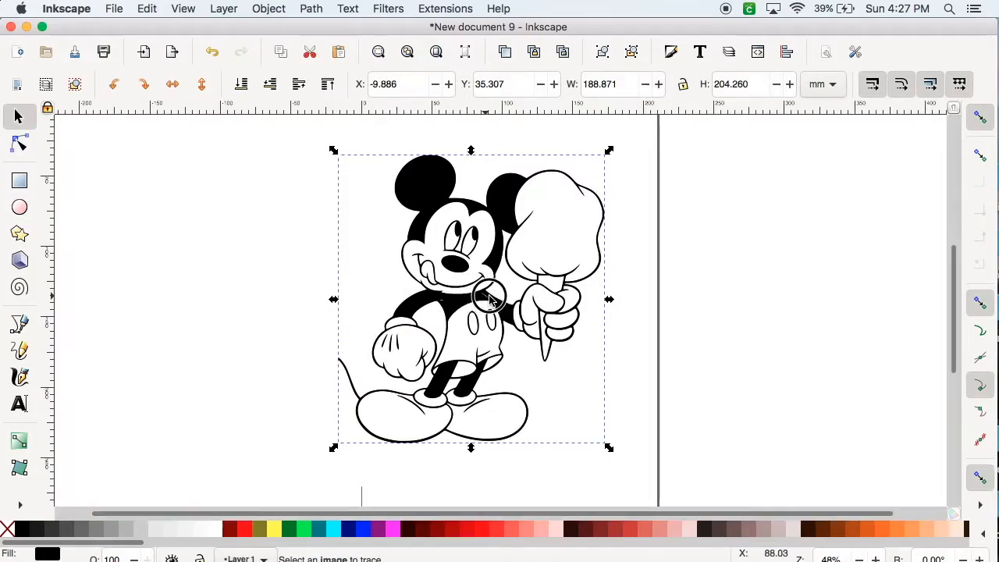
Drag the original Mickey bitmap left and settle the traced Mickey onto the page.
drag(488, 299, 667, 311)
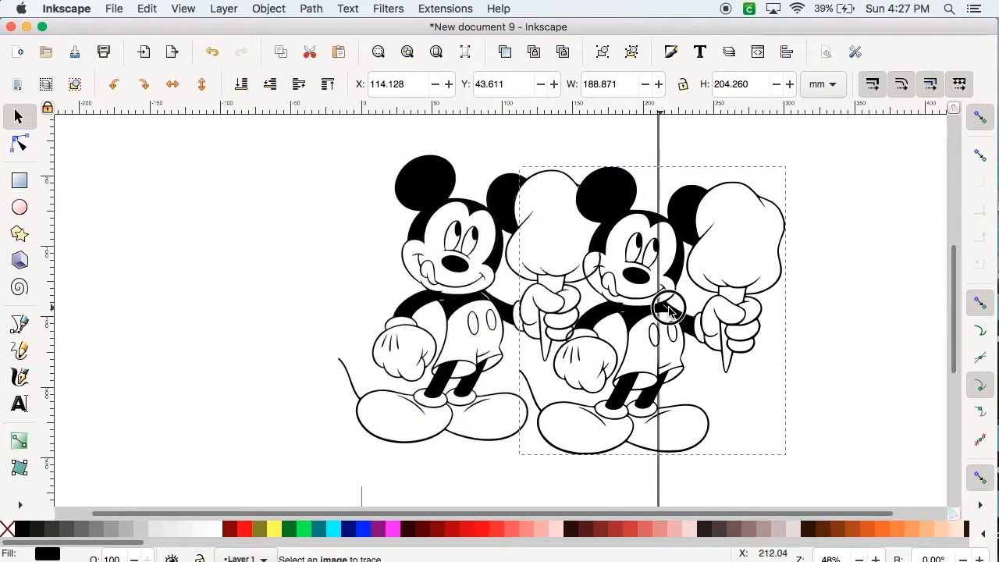
drag(667, 308, 745, 292)
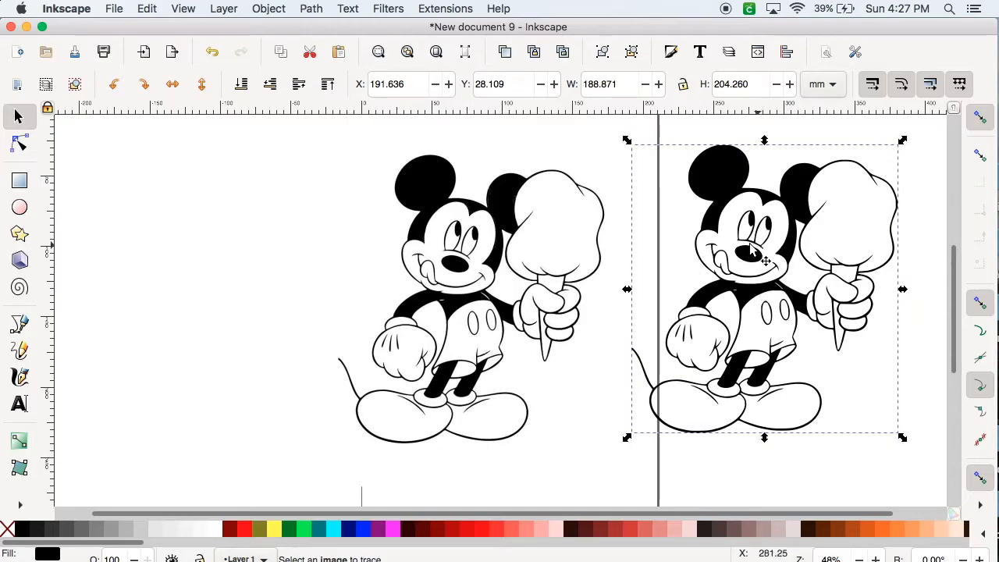
mouse_move(463, 316)
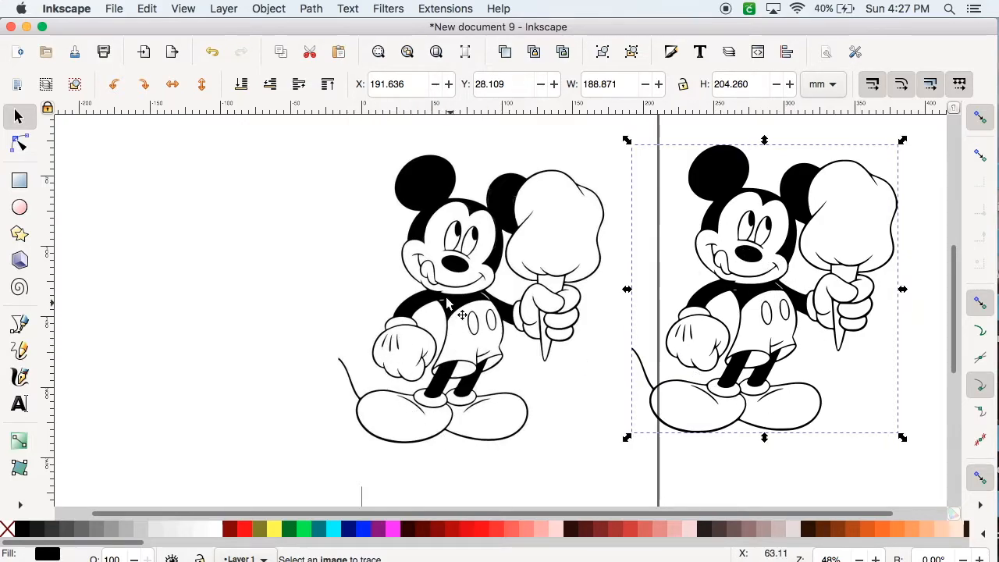
click(452, 296)
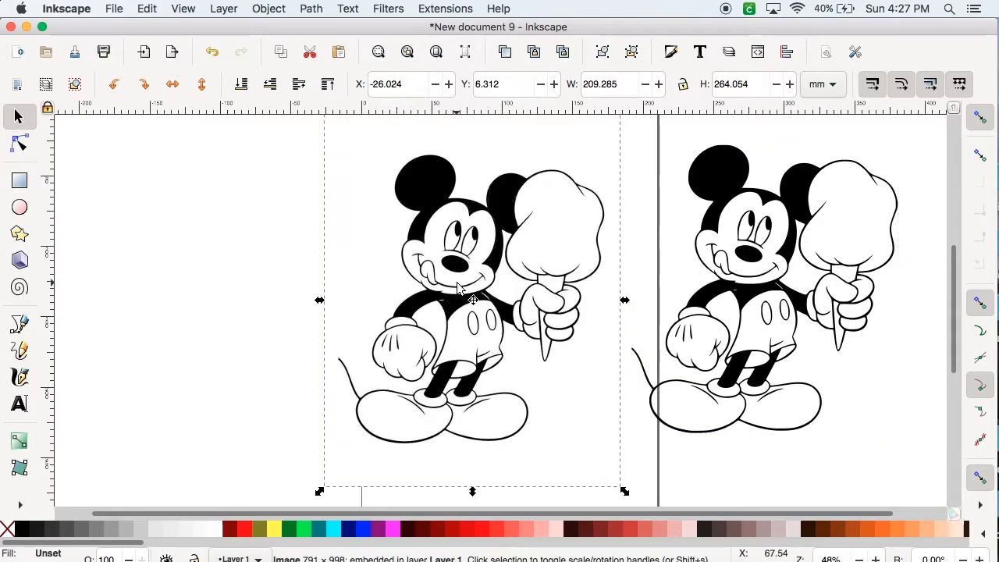
drag(472, 288, 312, 289)
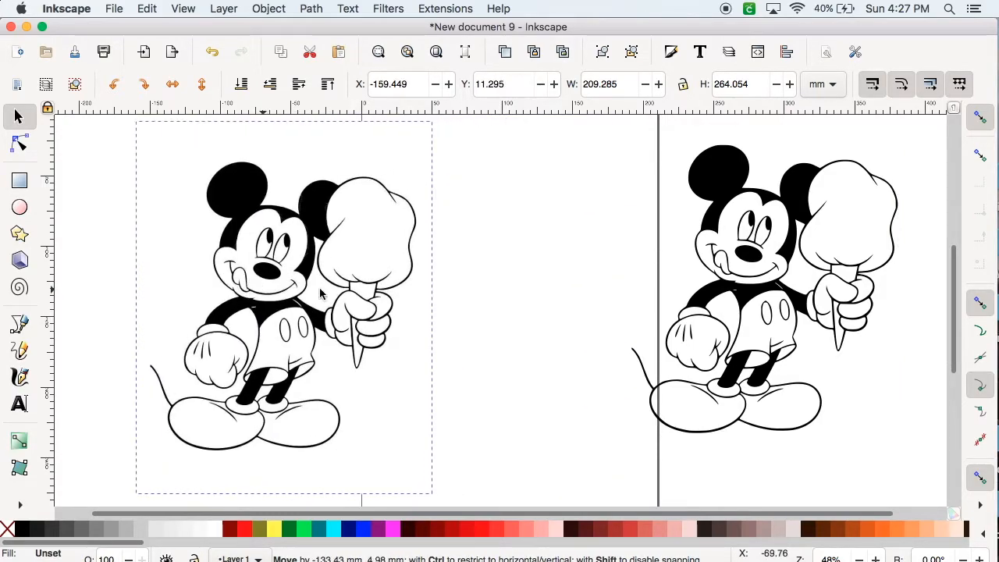
drag(781, 297, 725, 297)
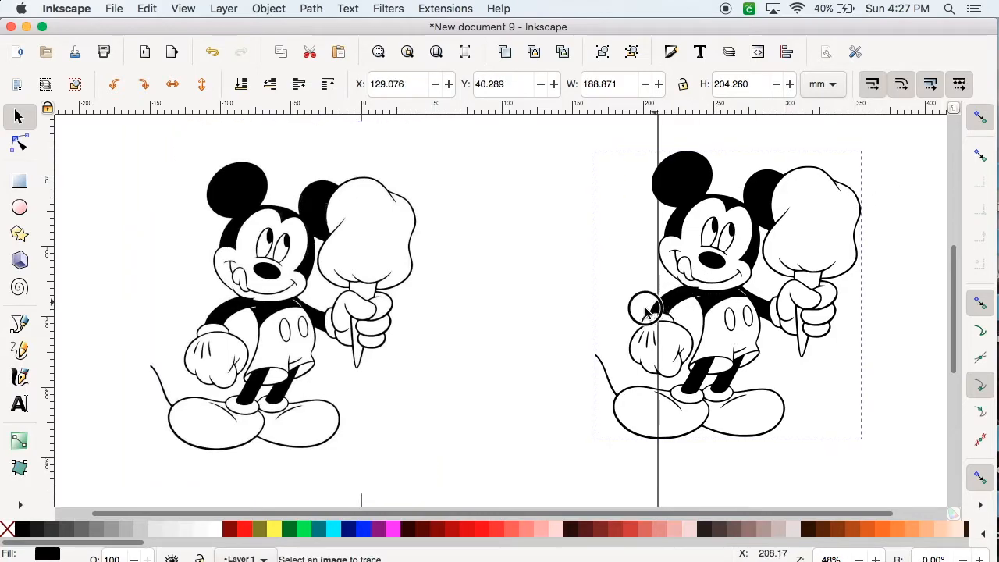
drag(648, 308, 687, 312)
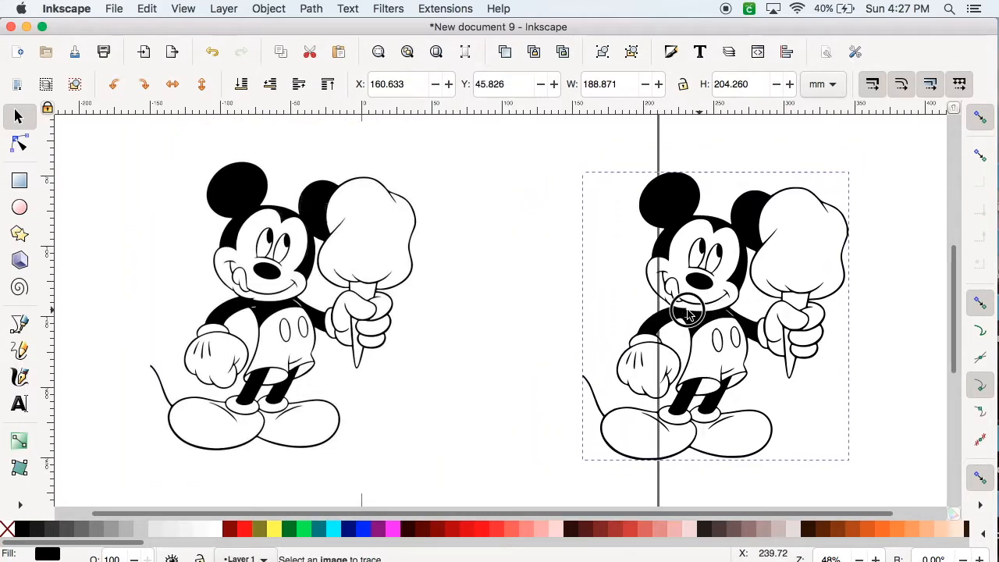
drag(687, 312, 591, 317)
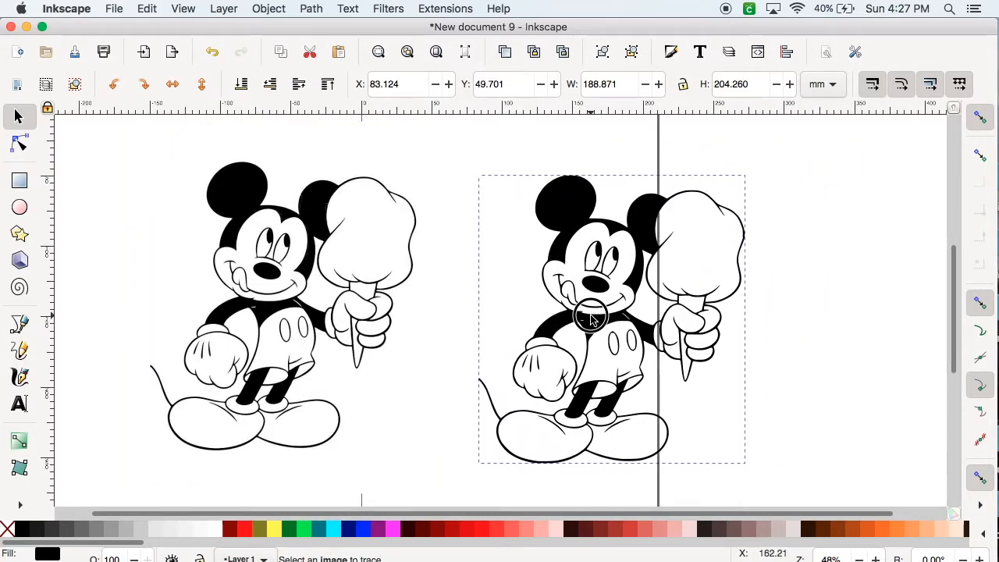
Delete the original bitmap and centre the traced Mickey on the page.
click(289, 320)
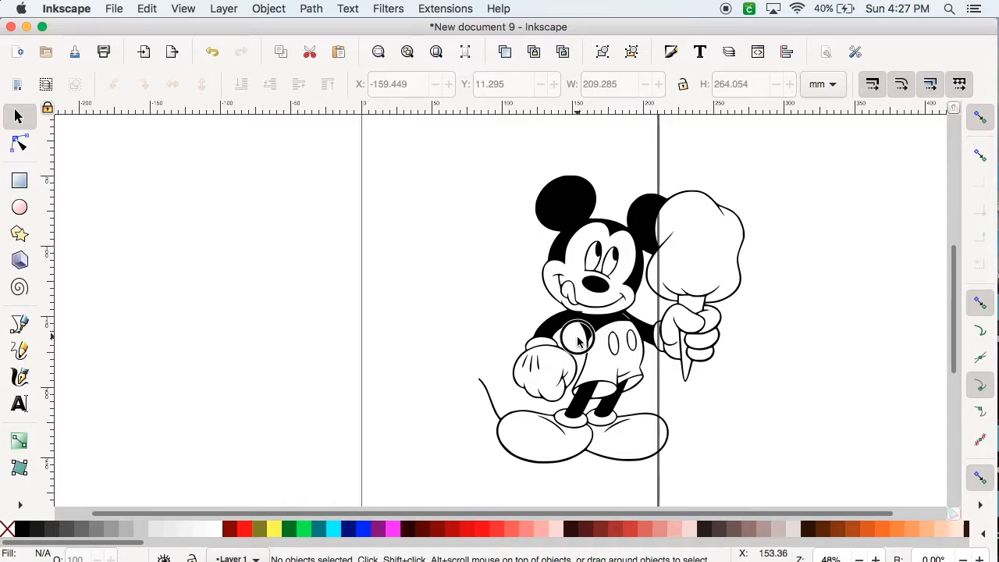
click(578, 344)
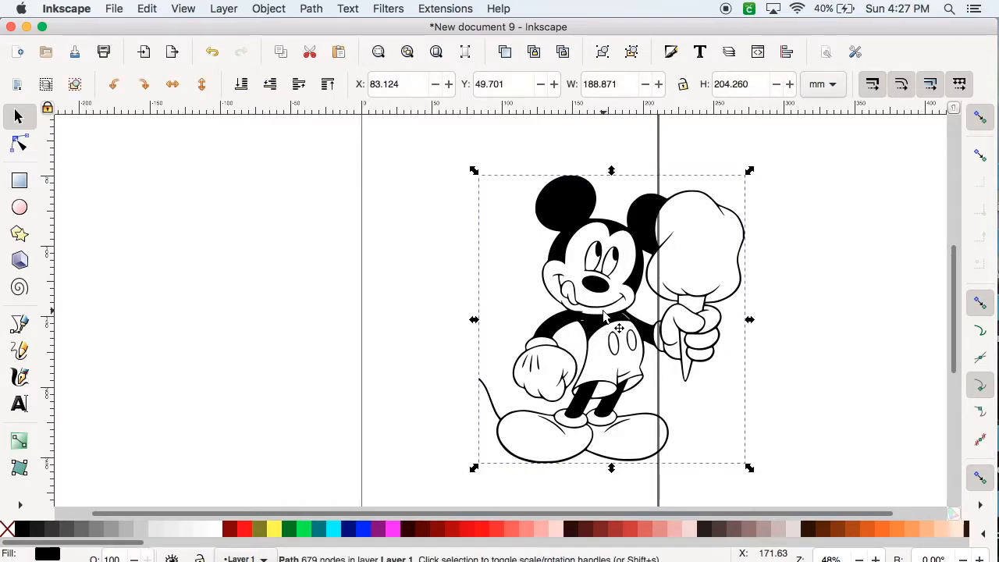
drag(609, 320, 492, 309)
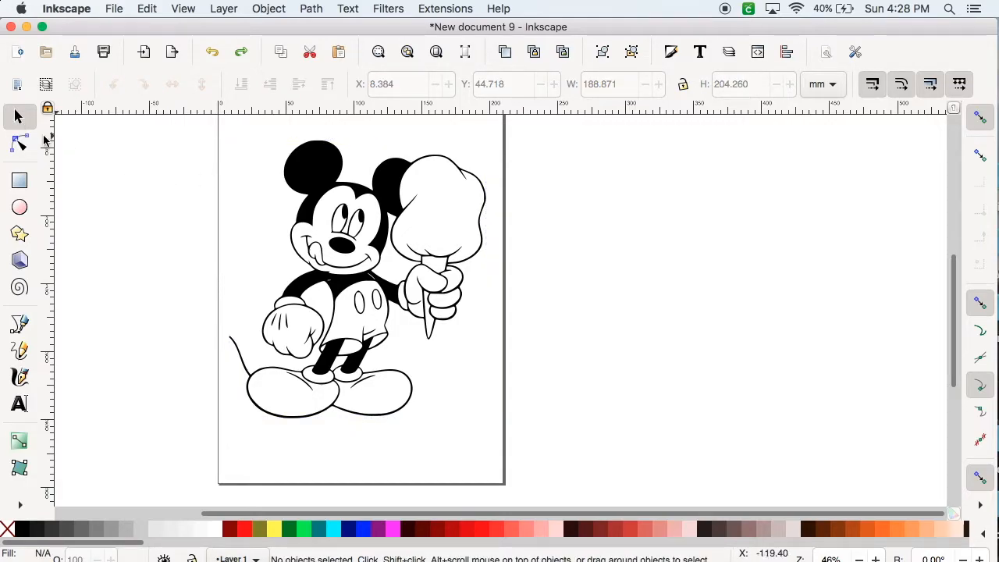
click(351, 273)
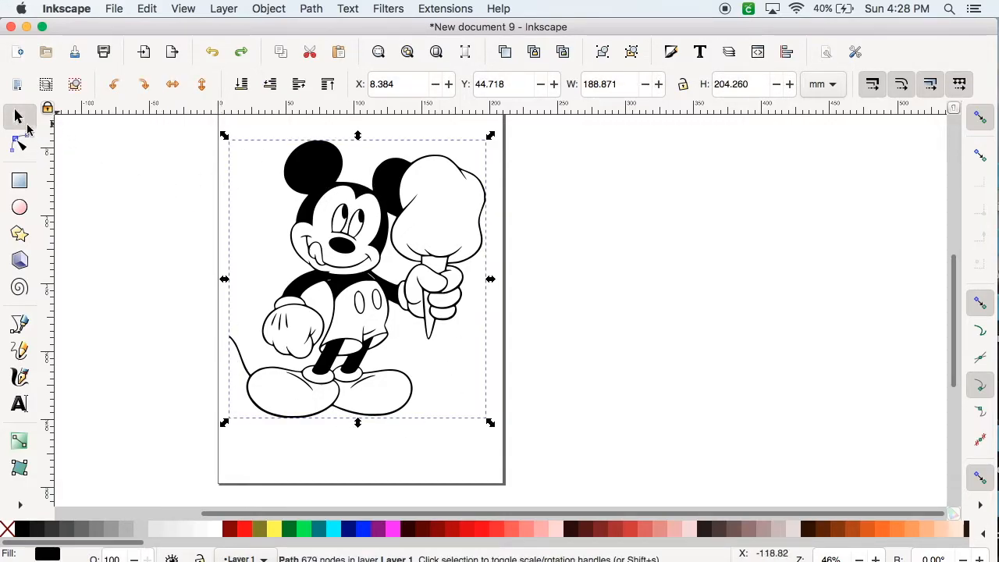
click(133, 224)
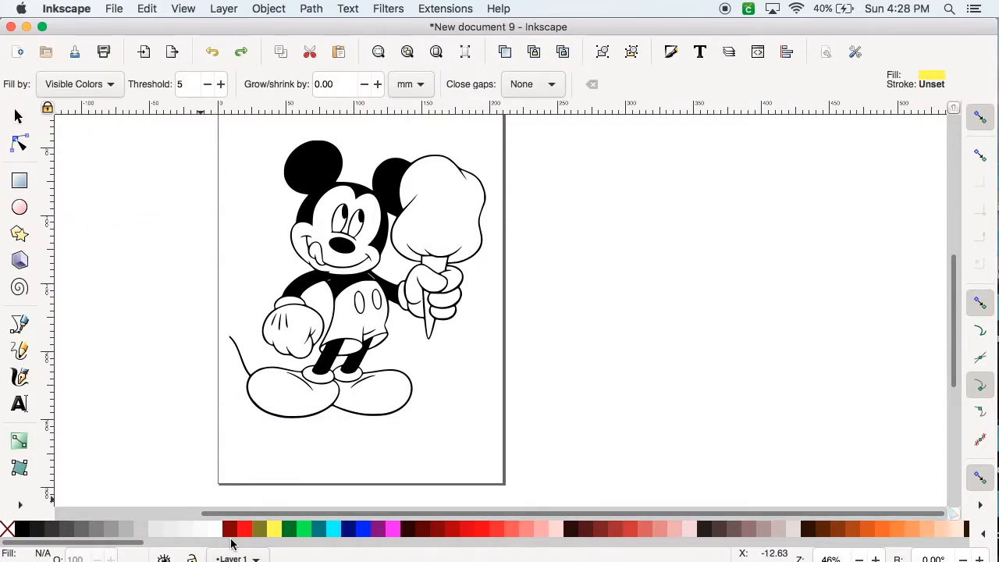
mouse_move(275, 531)
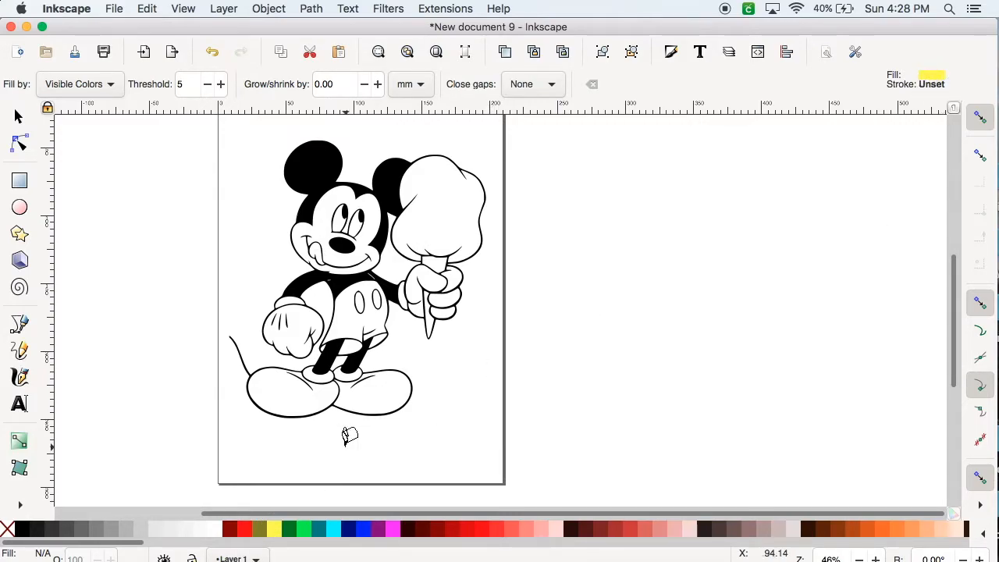
Fill Mickey's shoes and toe caps yellow with the Paint Bucket.
scroll(down, 3)
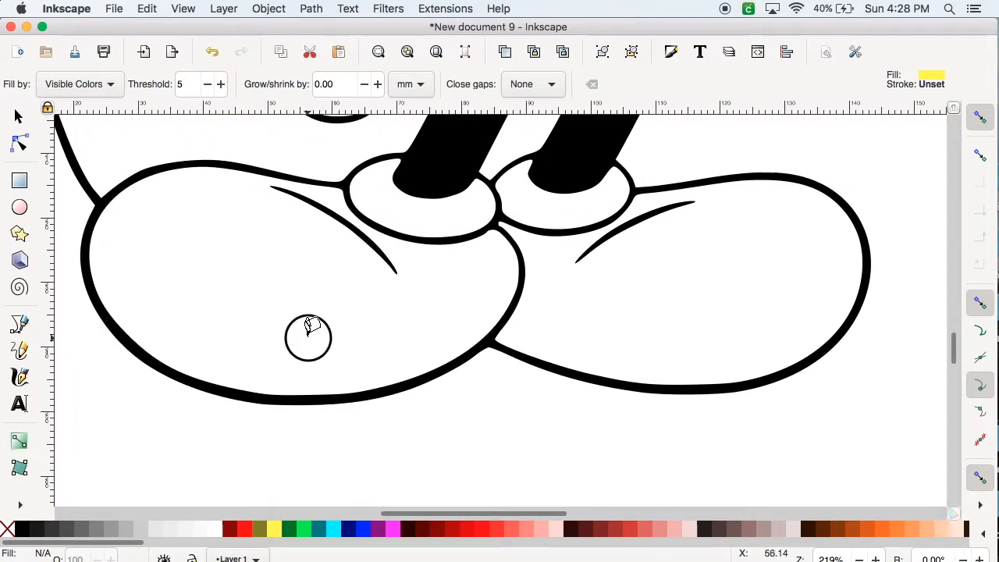
click(308, 331)
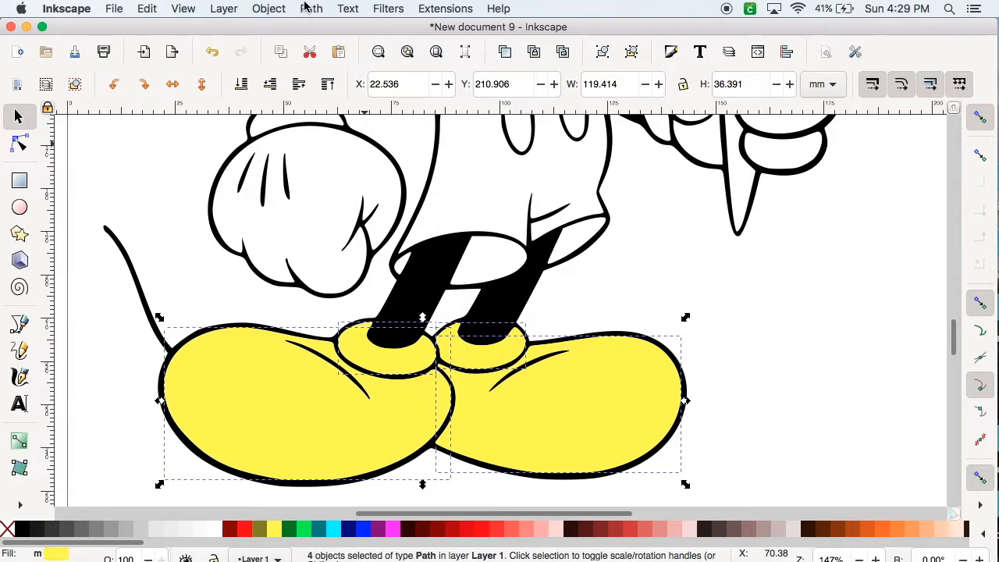
Lower the yellow shoe fills beneath the outlines and fill the shorts red.
click(327, 84)
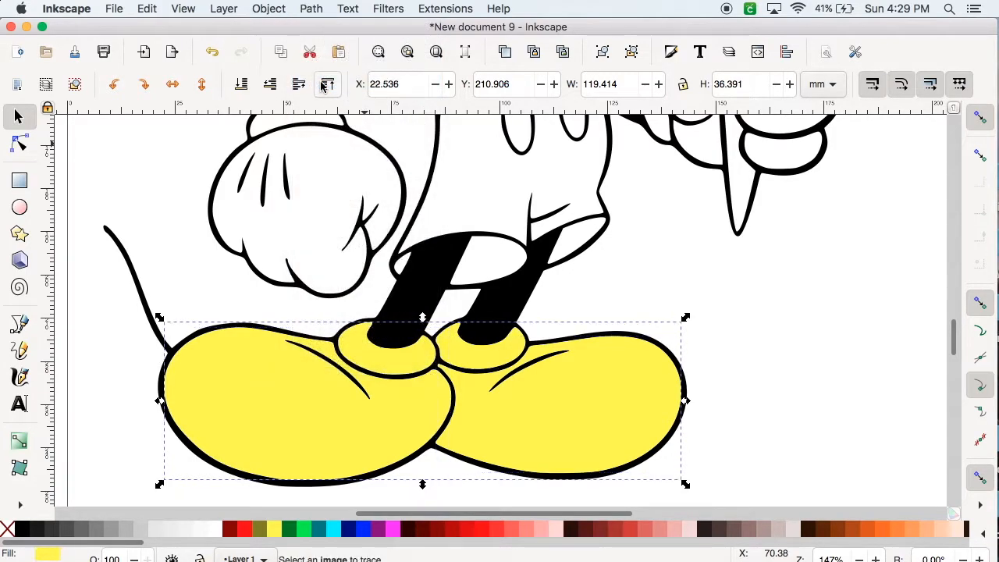
drag(421, 398, 659, 414)
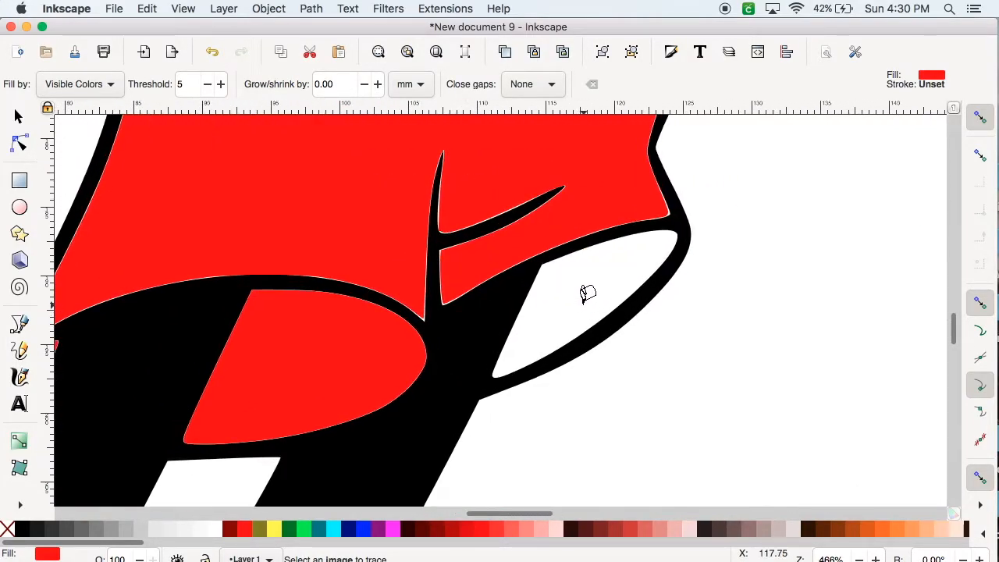
scroll(down, 3)
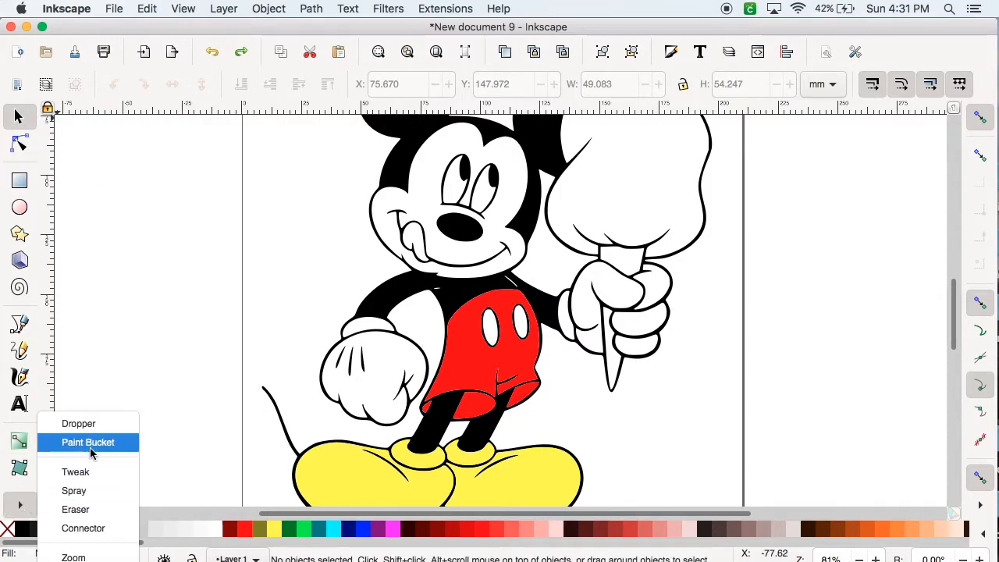
Paint the tongue and cotton candy pink, and Mickey's face and cone peach.
click(87, 442)
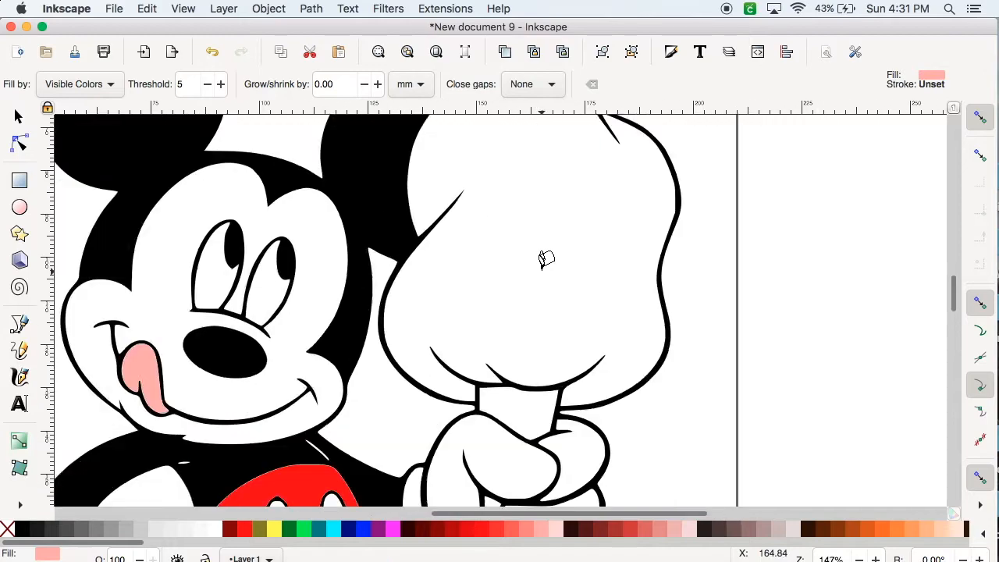
scroll(down, 3)
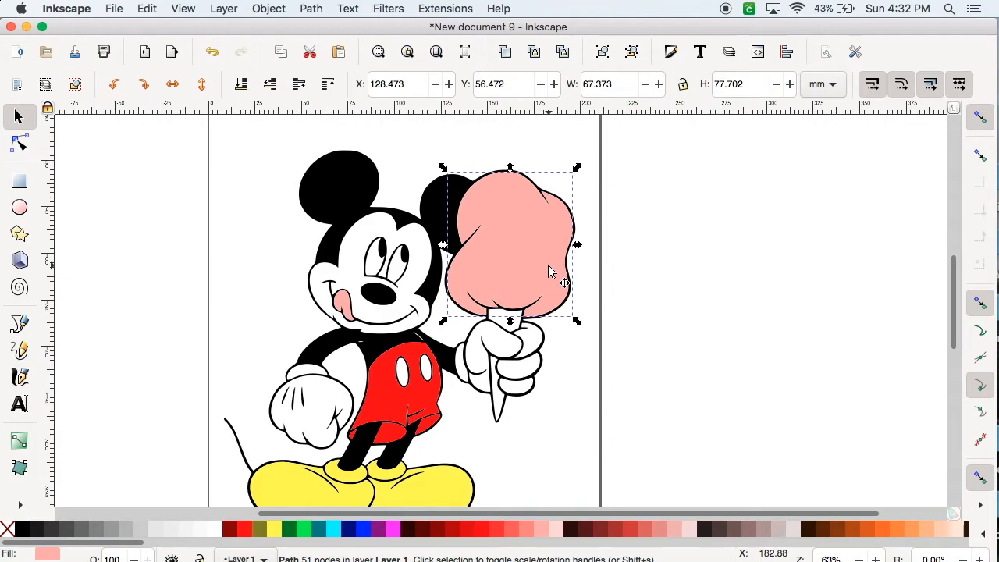
click(311, 9)
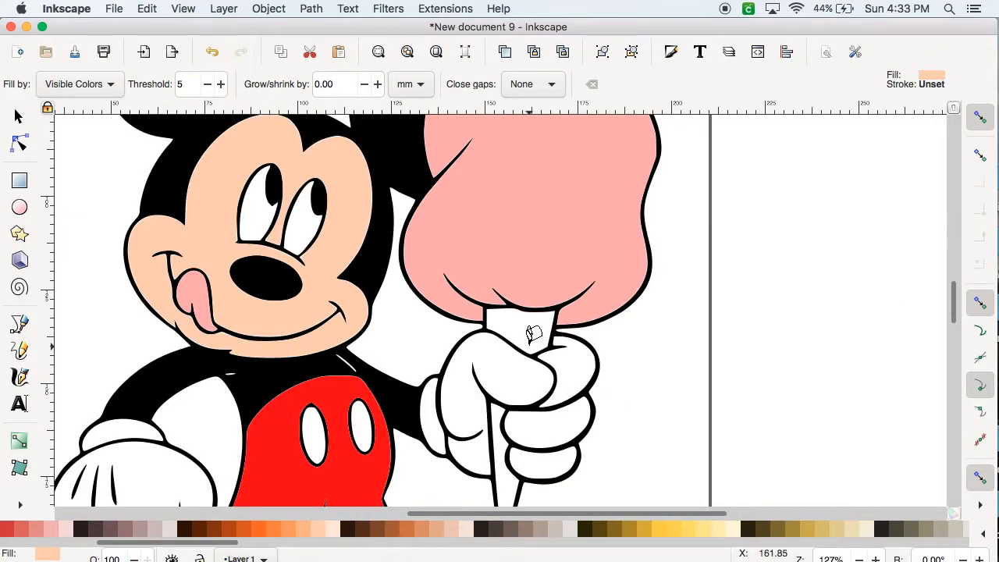
scroll(down, 3)
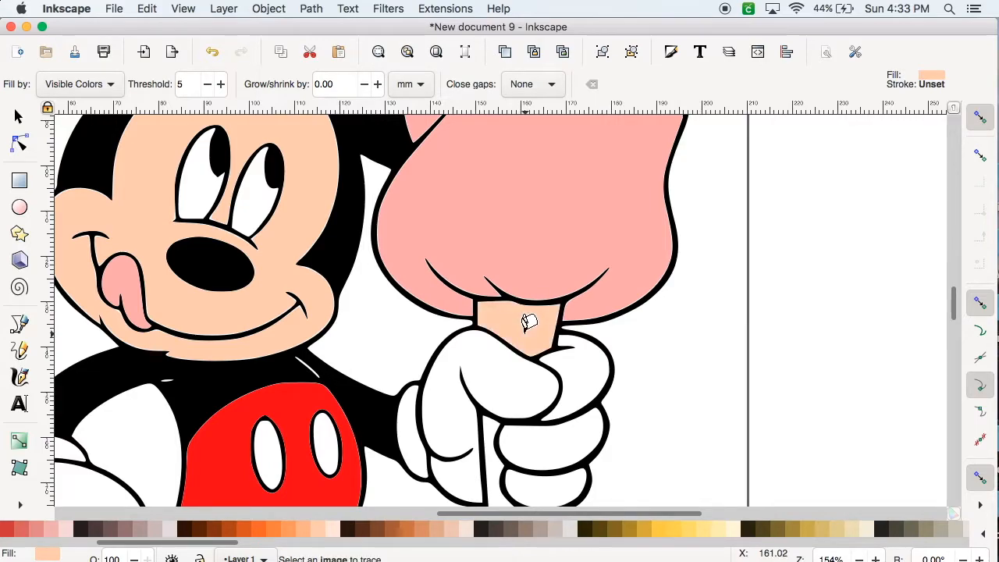
scroll(down, 3)
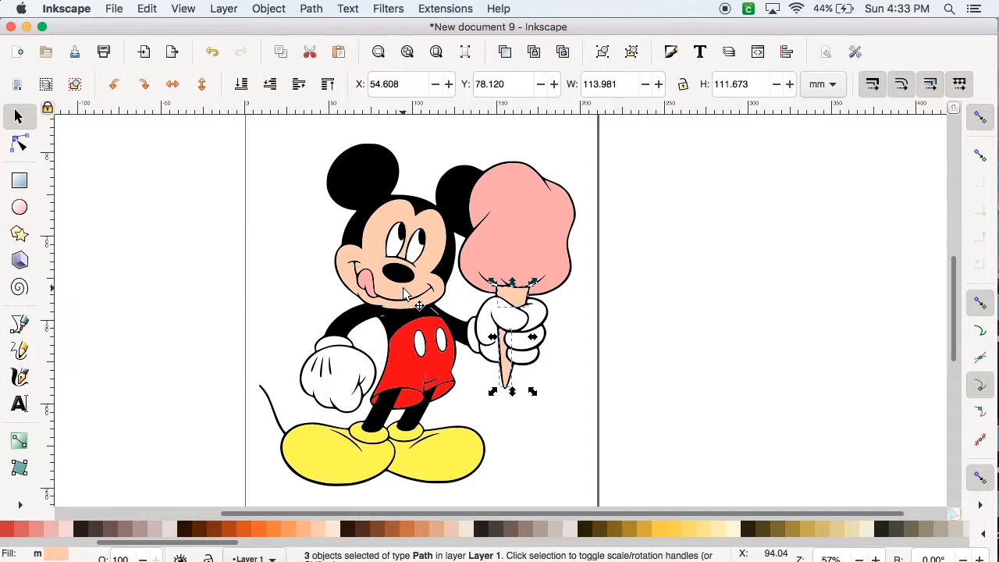
Combine the selected cone pieces into one shape with Path > Union.
click(310, 8)
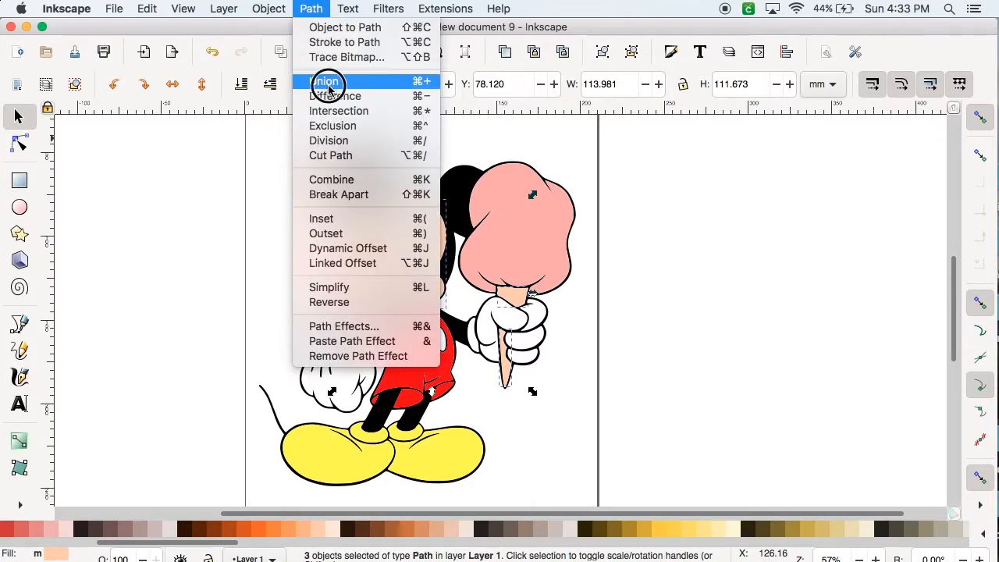
click(326, 82)
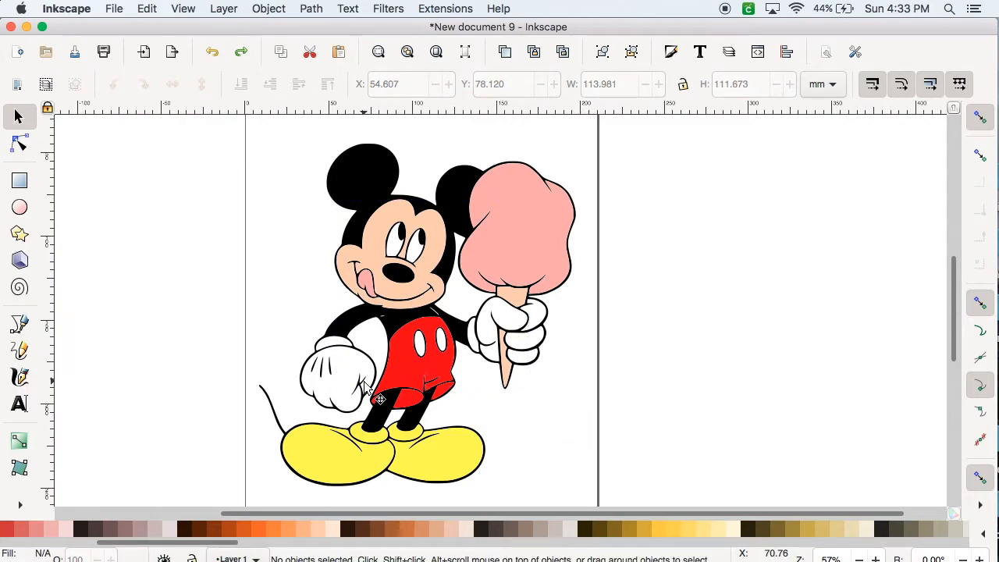
mouse_move(433, 460)
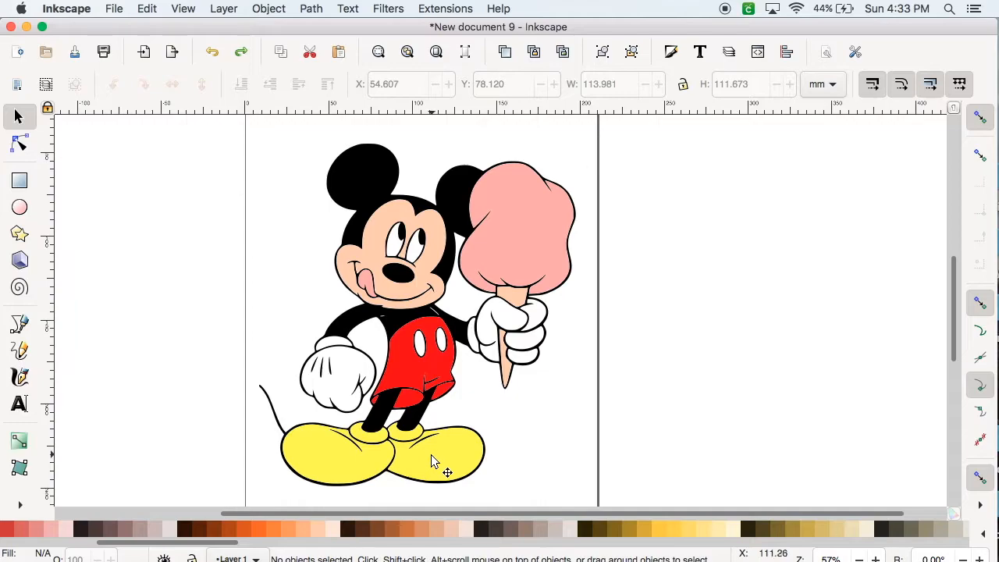
mouse_move(22, 506)
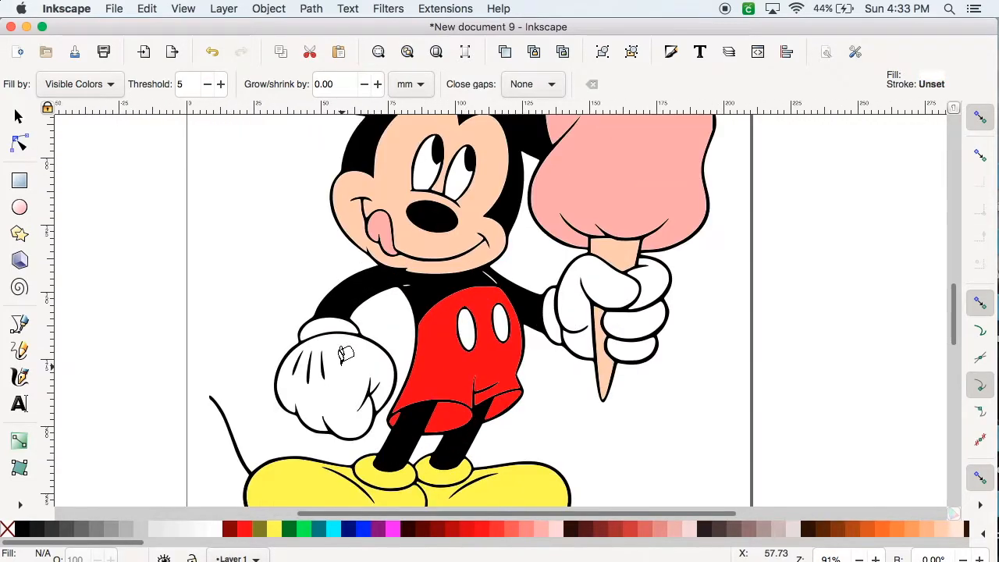
Paint-bucket fill the remaining empty regions near Mickey's raised hand and cone.
scroll(down, 3)
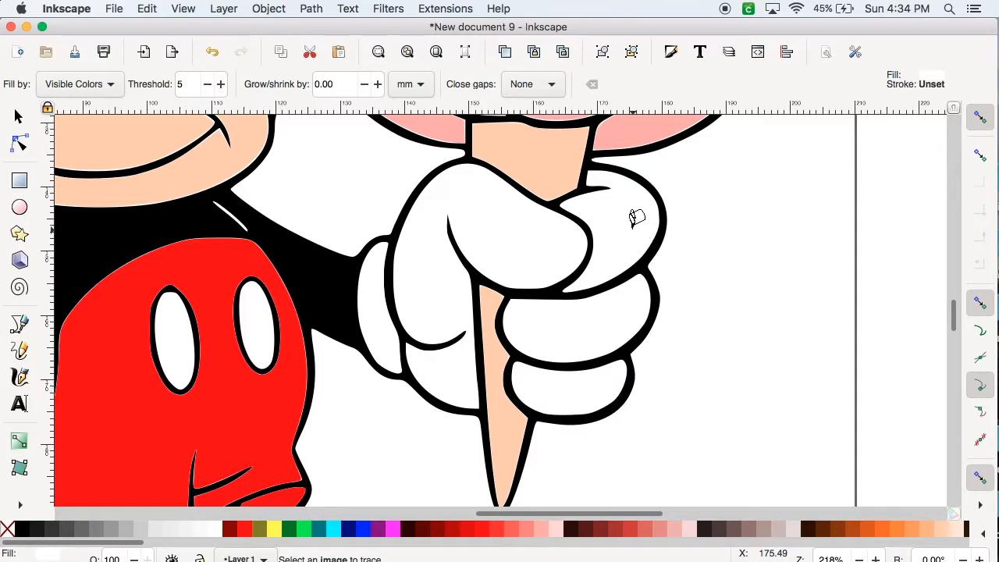
mouse_move(593, 393)
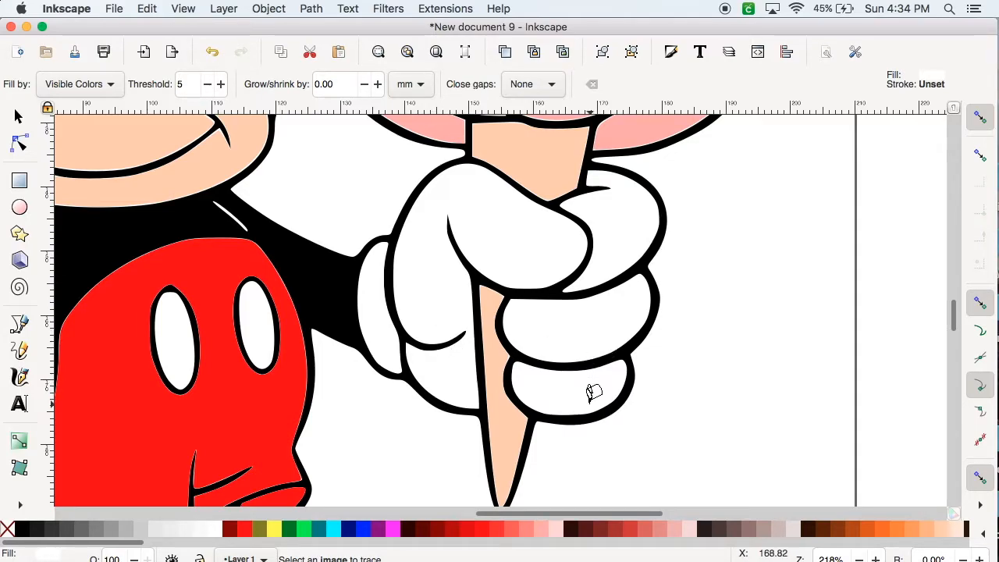
mouse_move(428, 377)
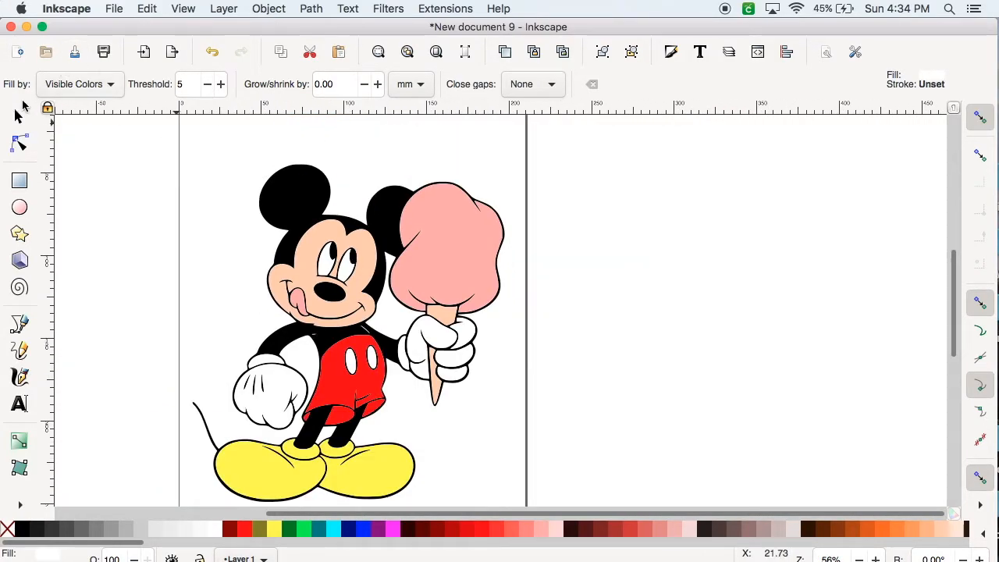
click(19, 115)
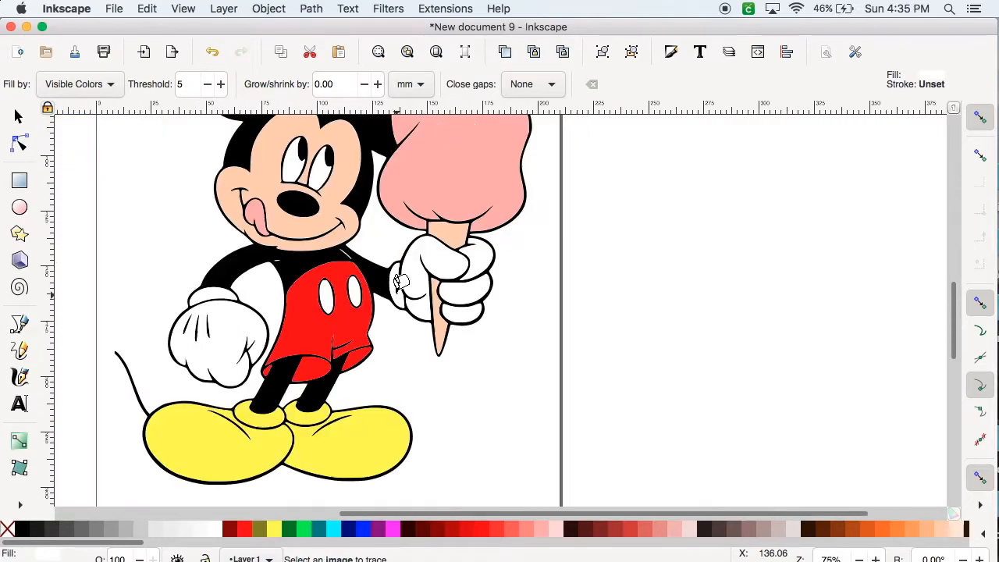
click(398, 283)
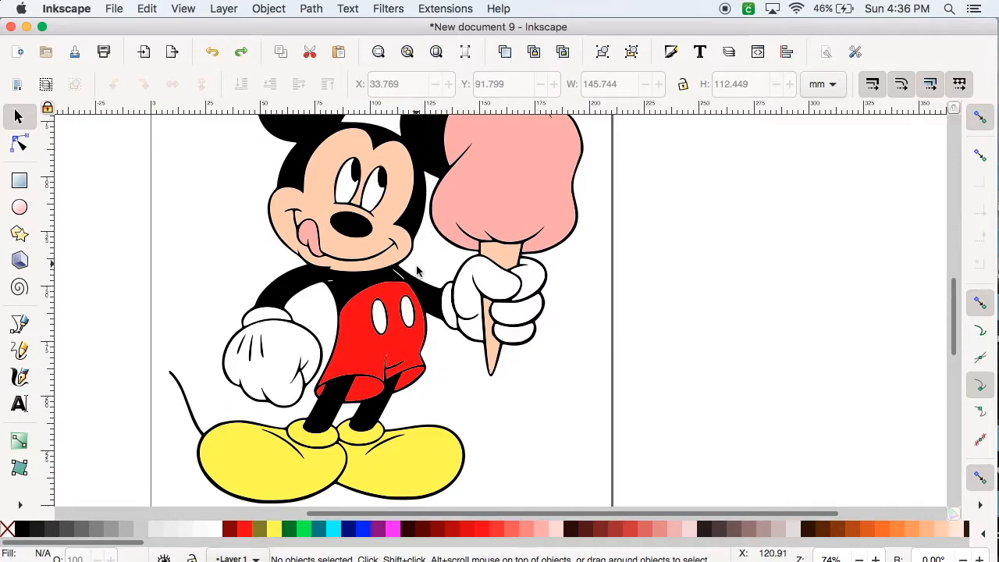
mouse_move(388, 436)
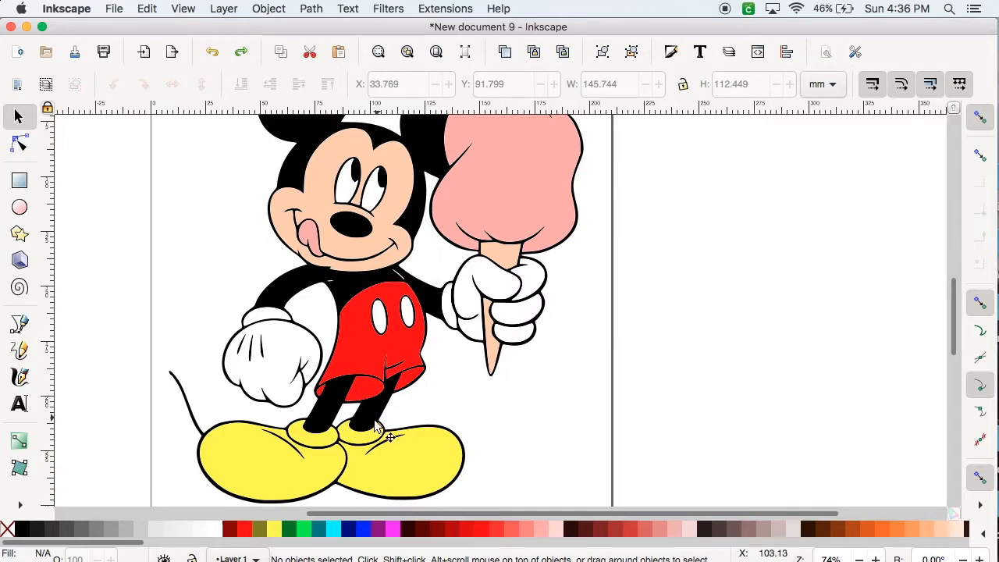
mouse_move(413, 398)
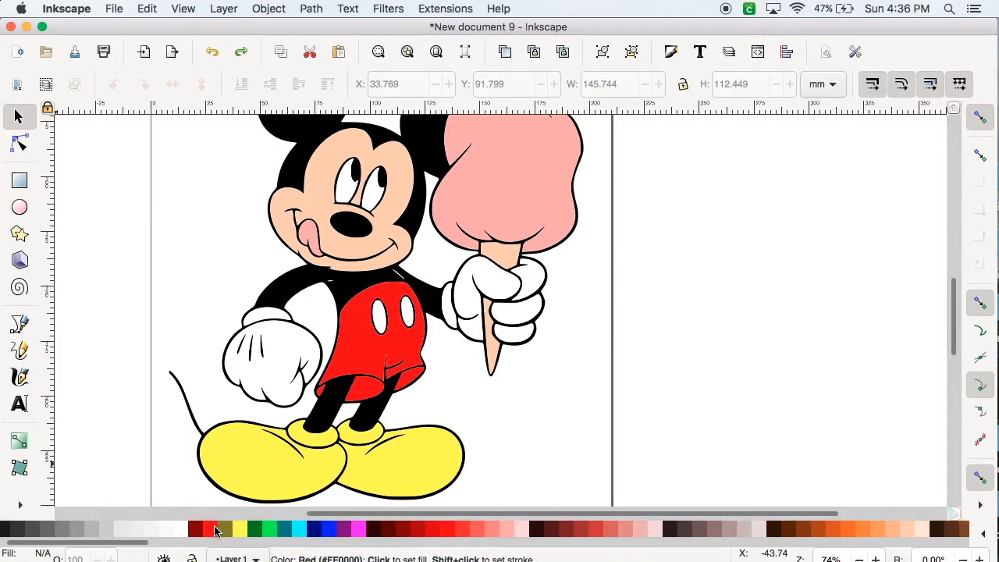
mouse_move(328, 530)
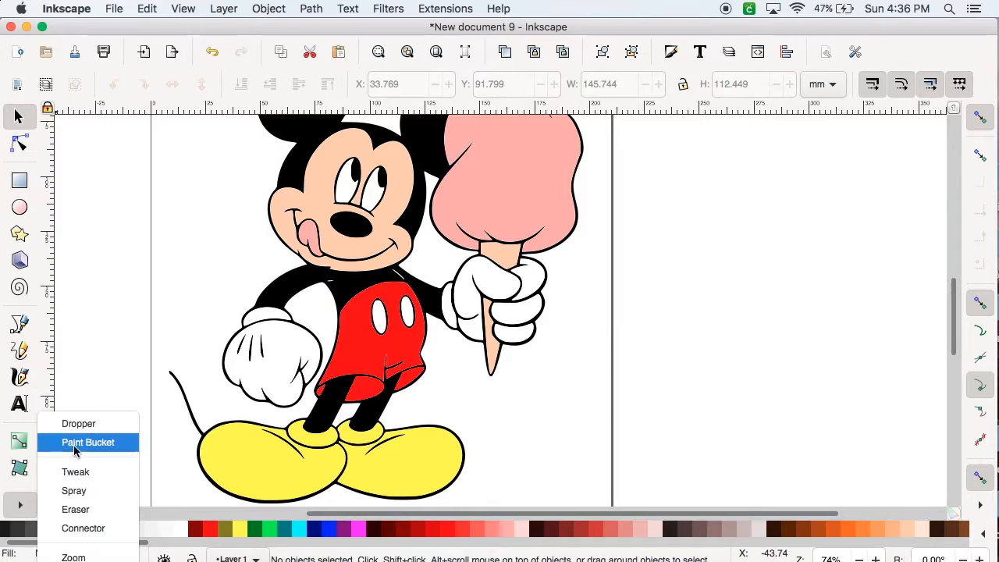
Fill the gap behind Mickey's raised arm and torso with blue, then deselect.
click(88, 442)
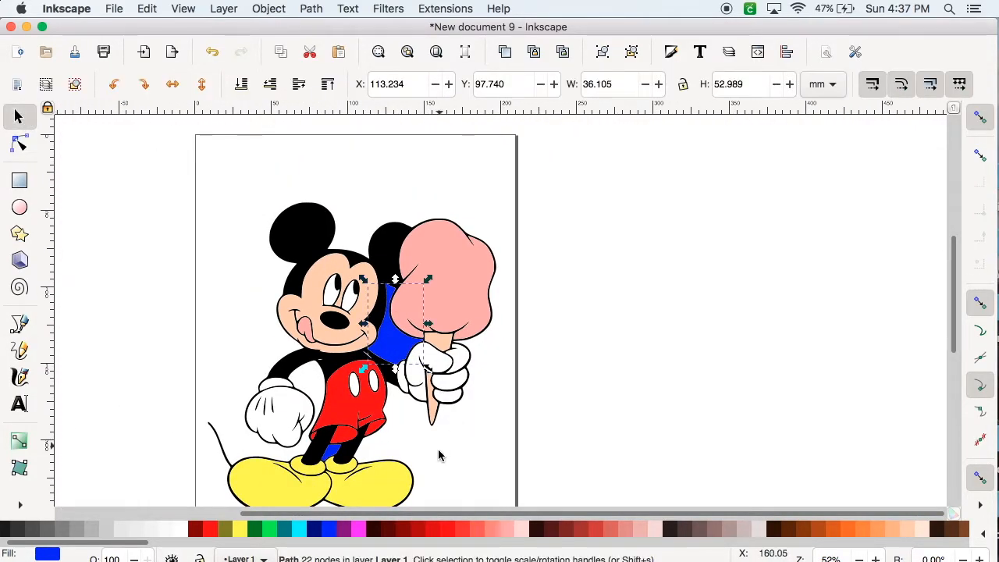
mouse_move(433, 476)
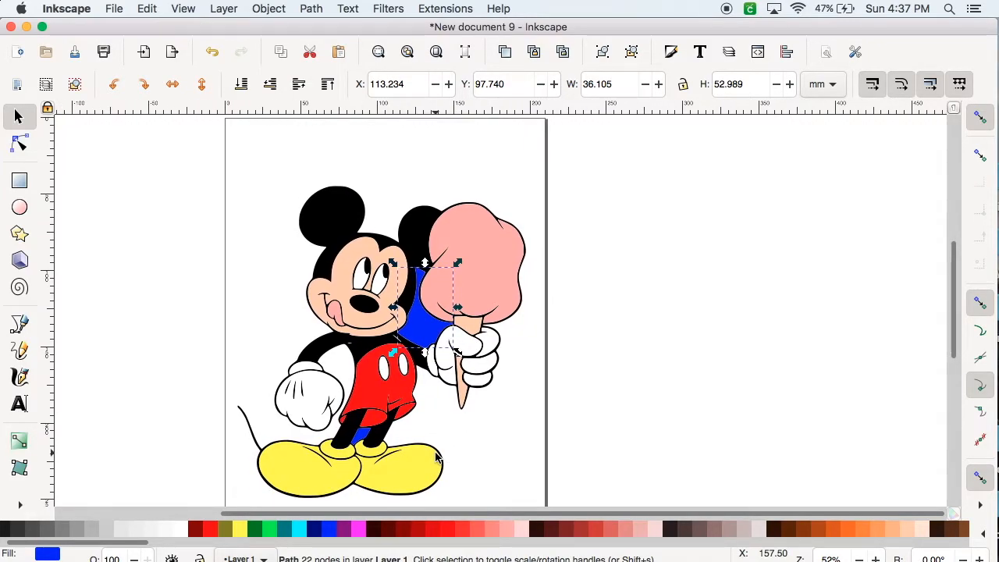
click(311, 9)
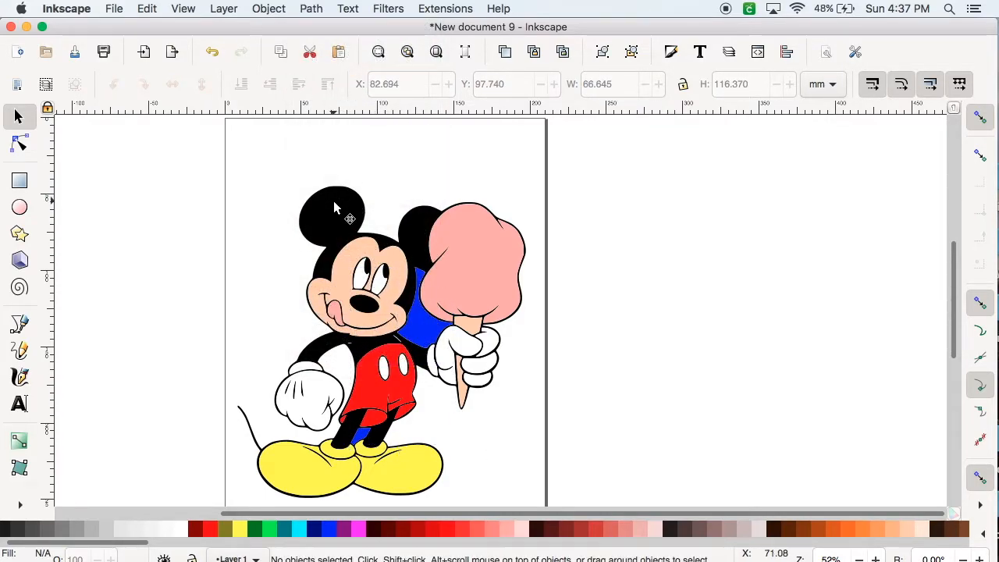
Duplicate the Mickey drawing, fill the copy black, and union it into one silhouette.
right_click(350, 218)
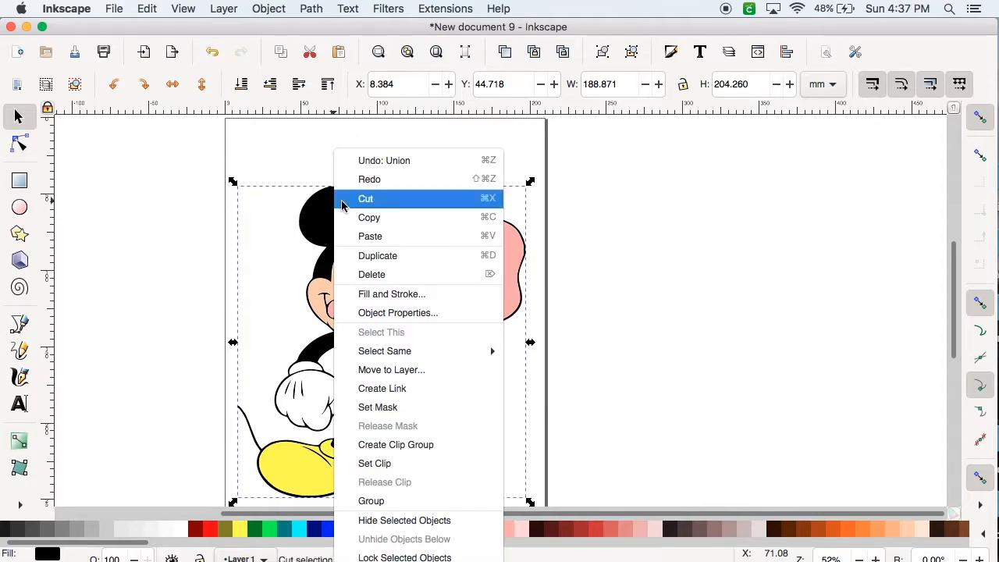
click(377, 255)
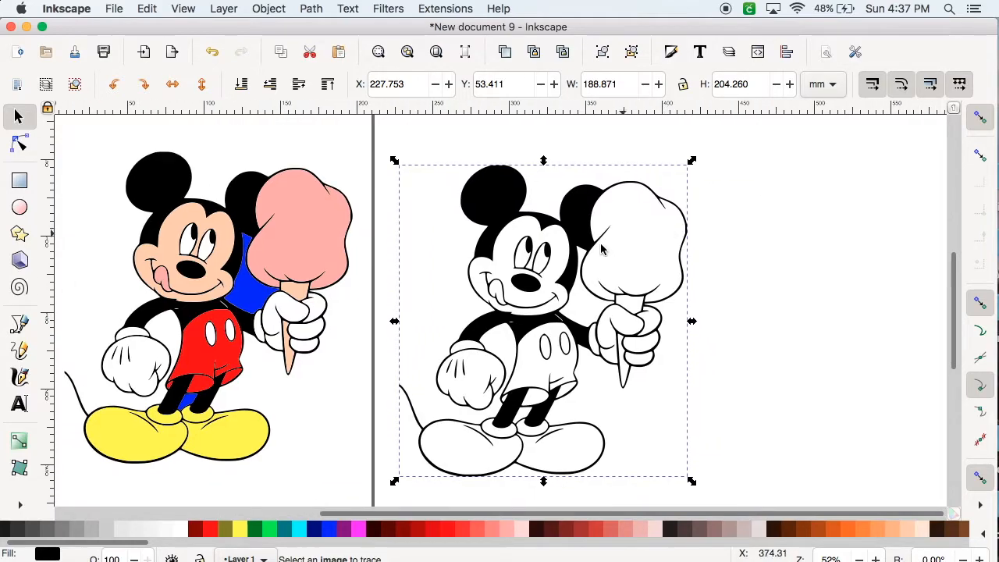
click(310, 8)
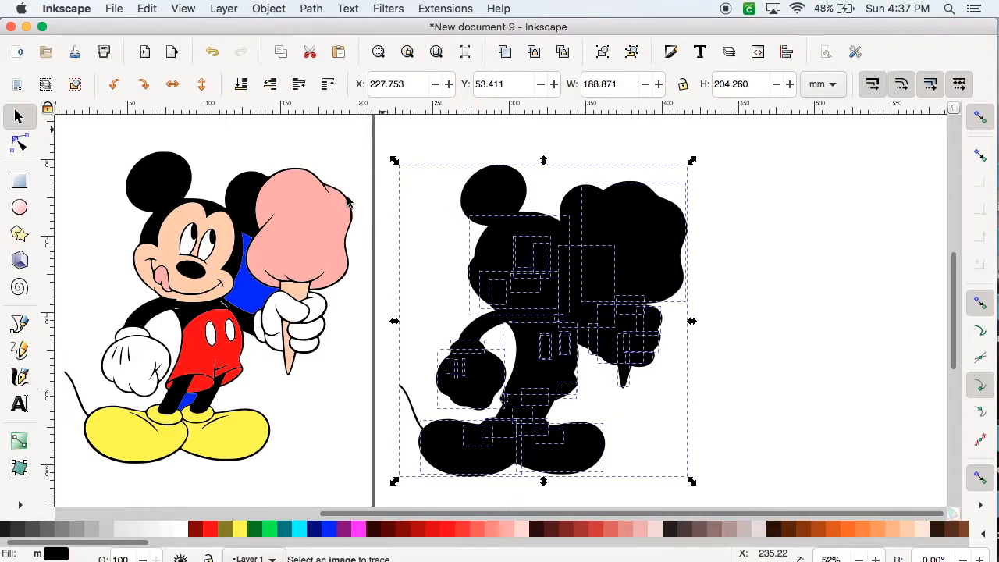
click(310, 8)
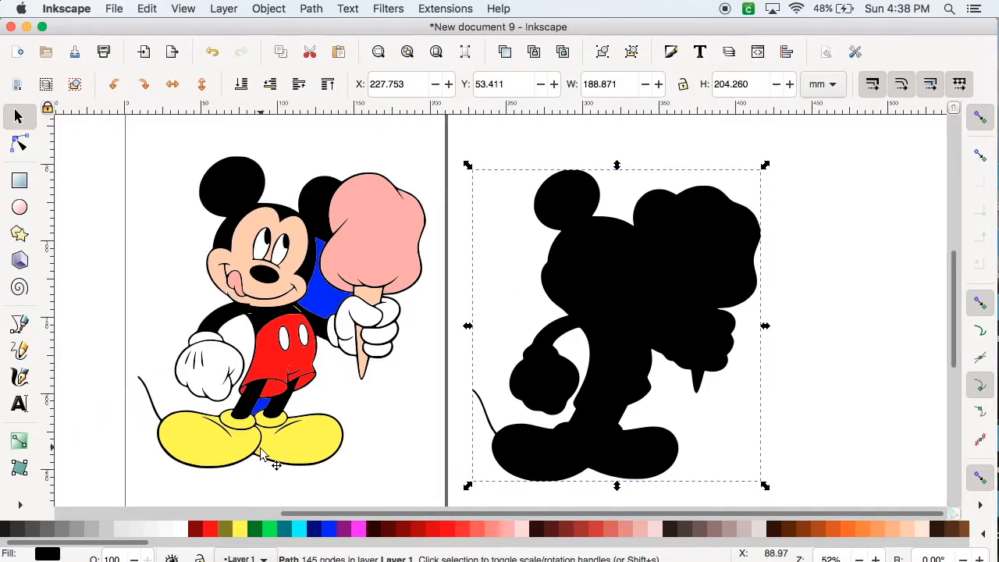
mouse_move(46, 43)
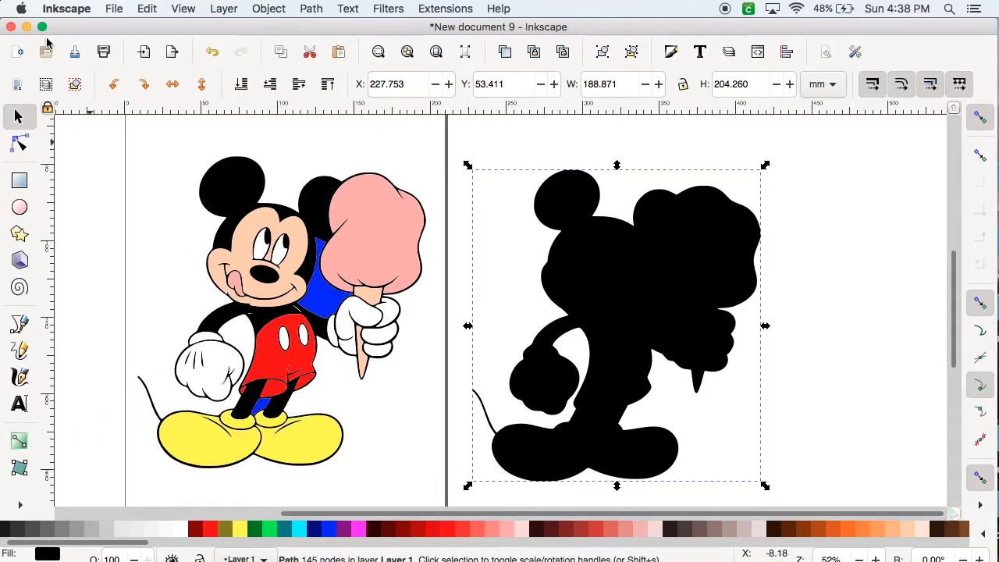
Save As 'mmexample.svg' in Downloads with the Plain SVG format.
click(114, 9)
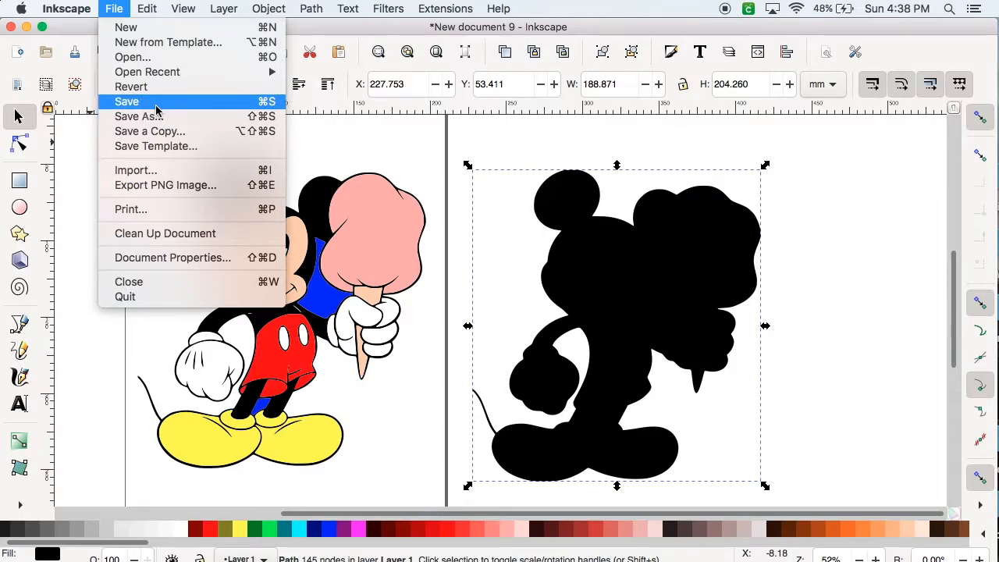
click(127, 101)
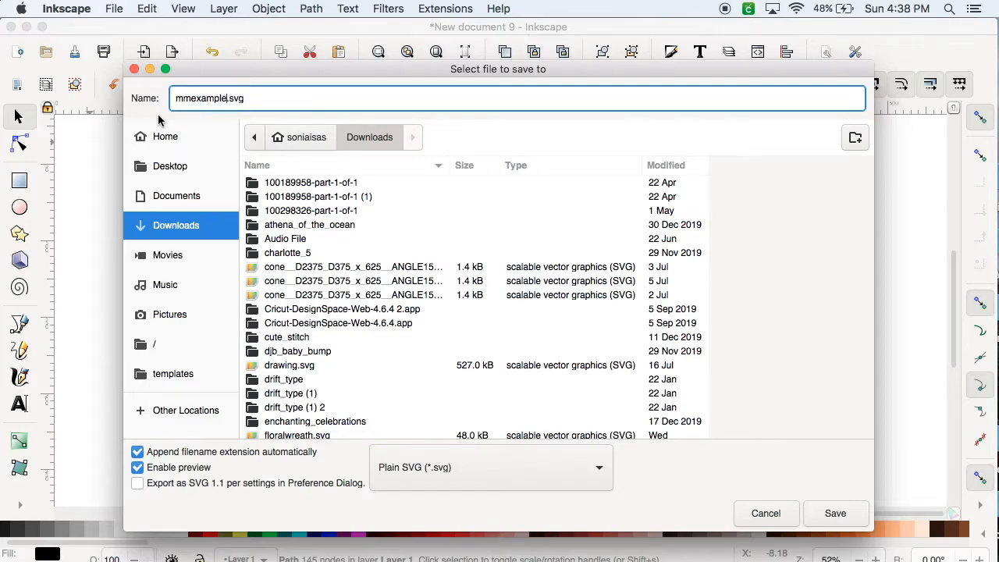
click(490, 467)
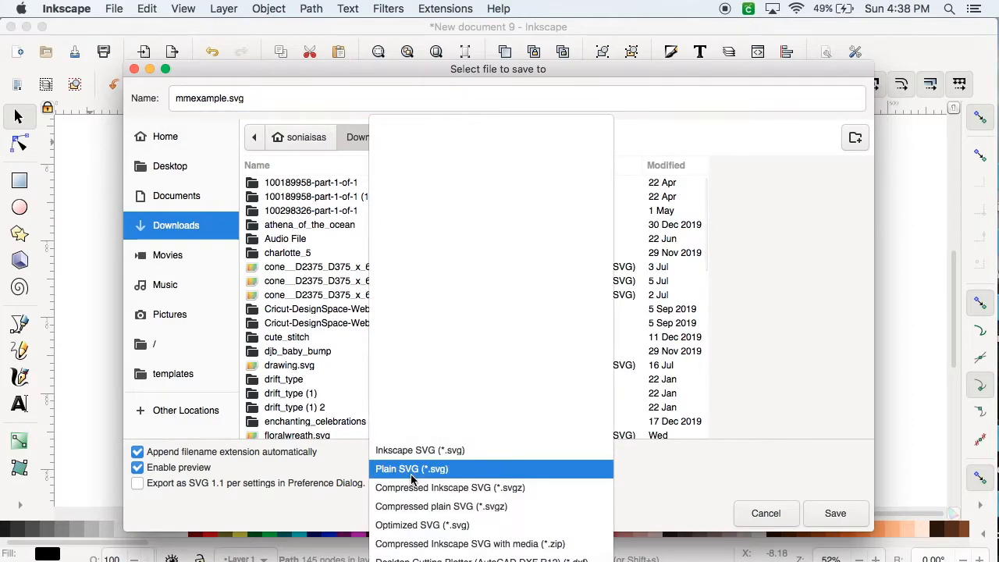
click(835, 513)
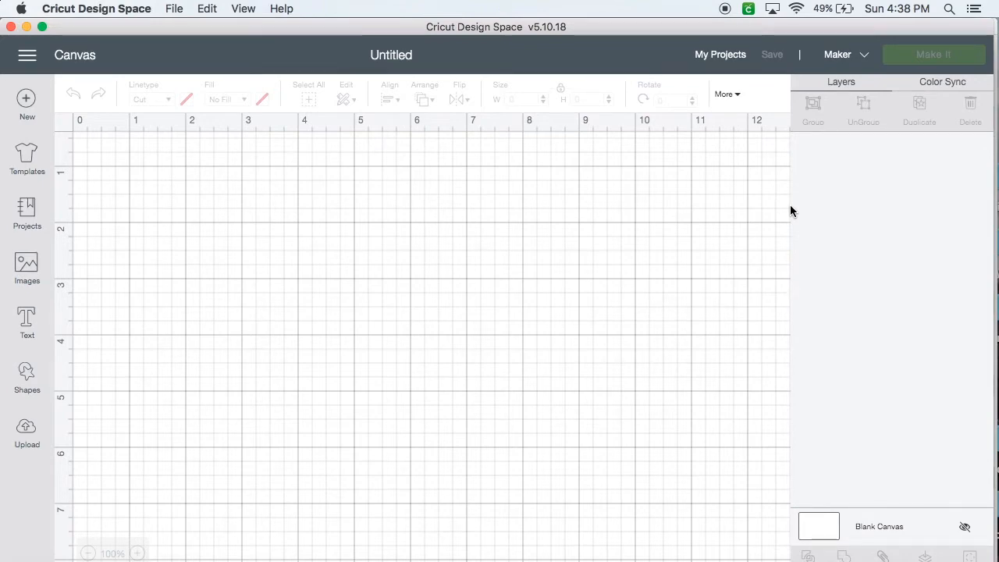
mouse_move(44, 413)
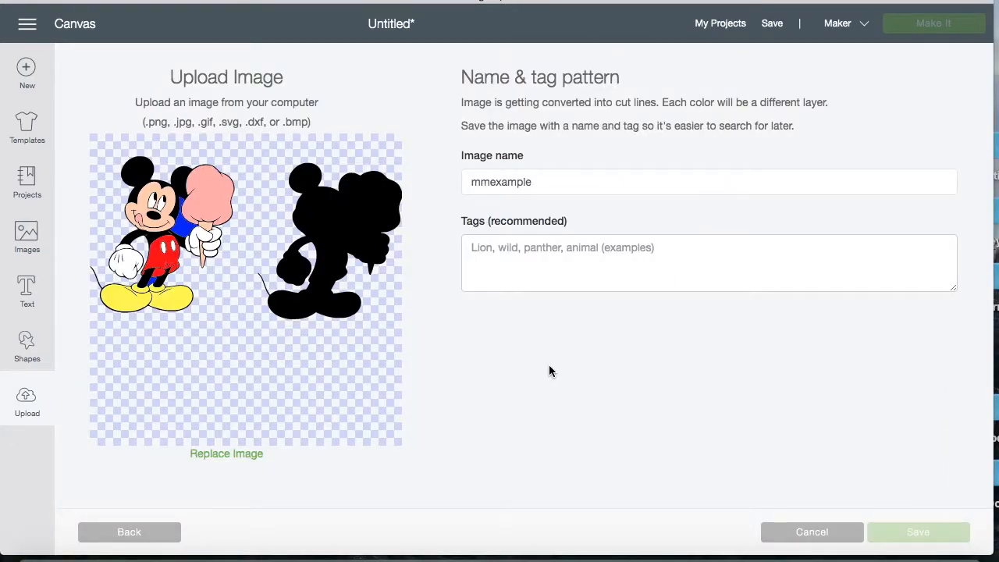
Save the uploaded mmexample.svg as a cut image named mmexample.
click(918, 531)
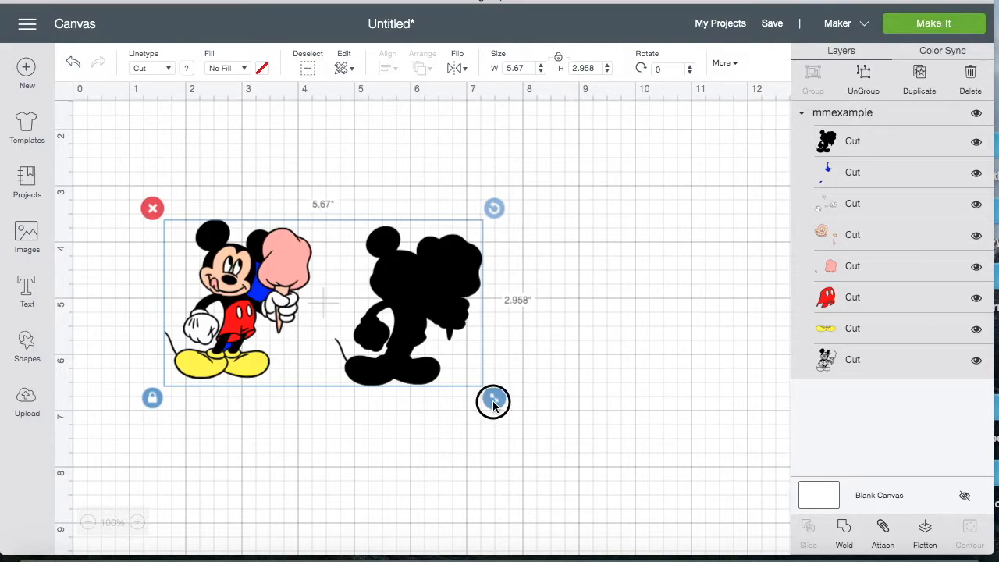
Resize the Mickey design to about 10.253 in wide and deselect it.
drag(493, 403, 711, 392)
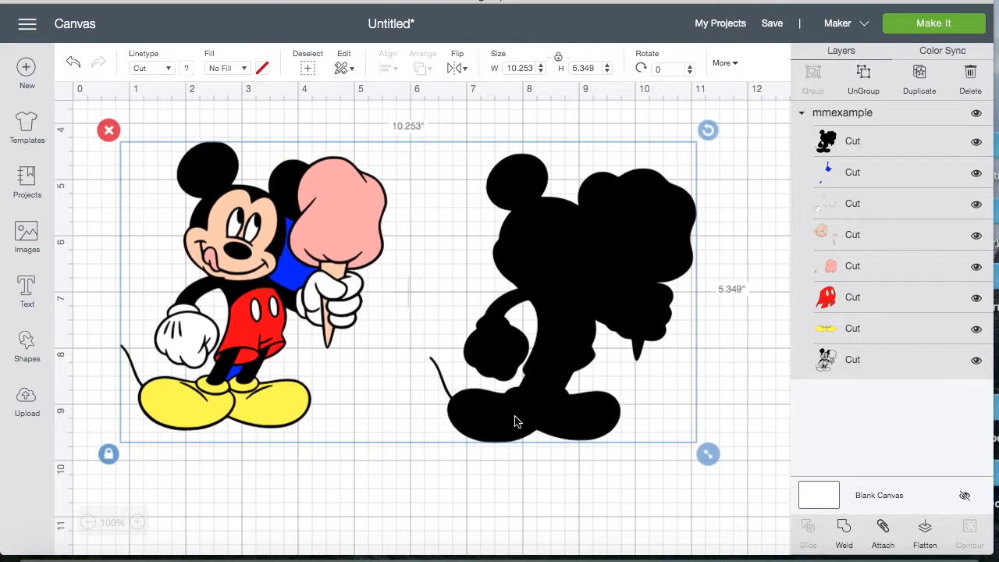
click(663, 228)
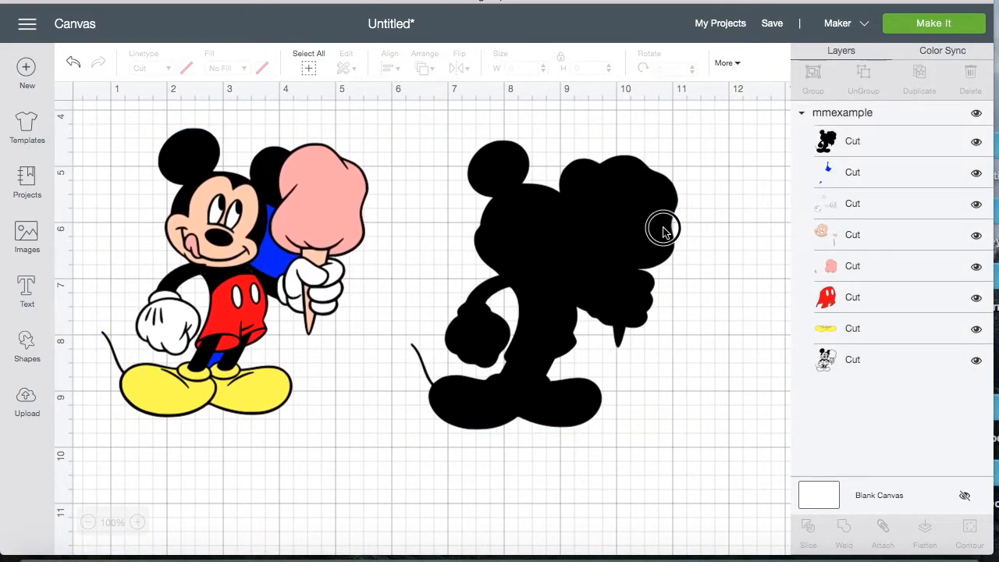
click(663, 228)
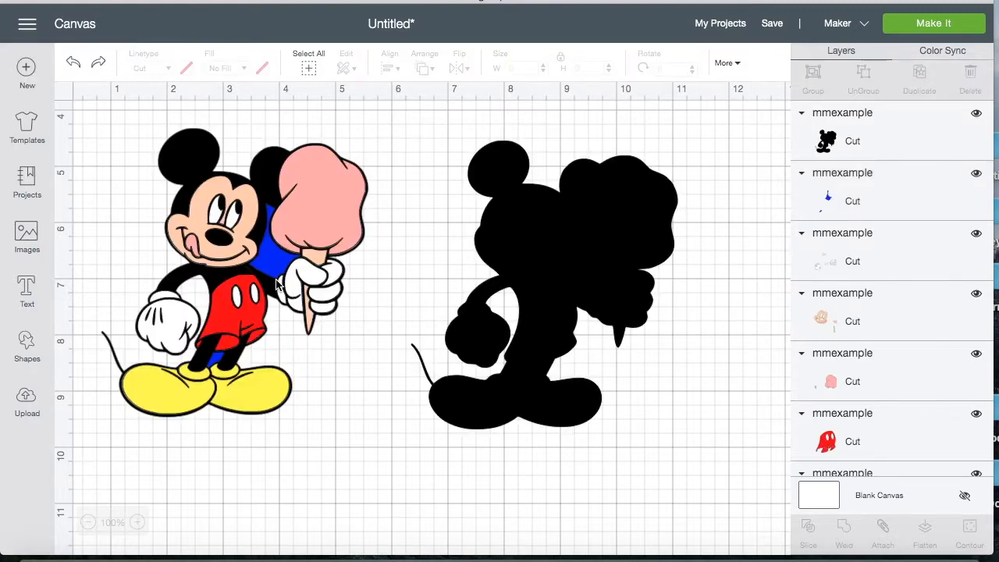
Move the face and pink ice cream onto the black silhouette and send the yellow shoes to front.
click(281, 265)
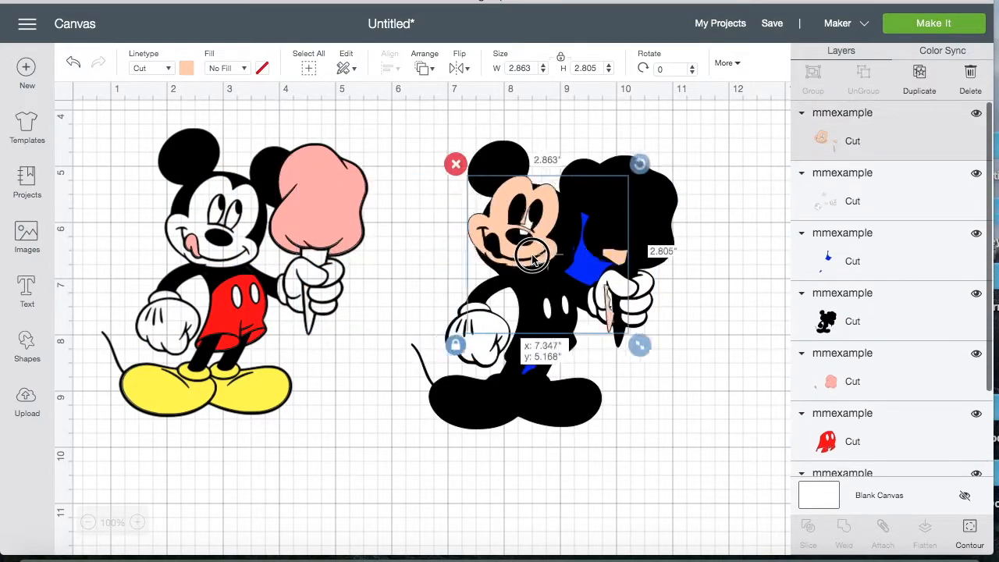
drag(533, 258, 538, 272)
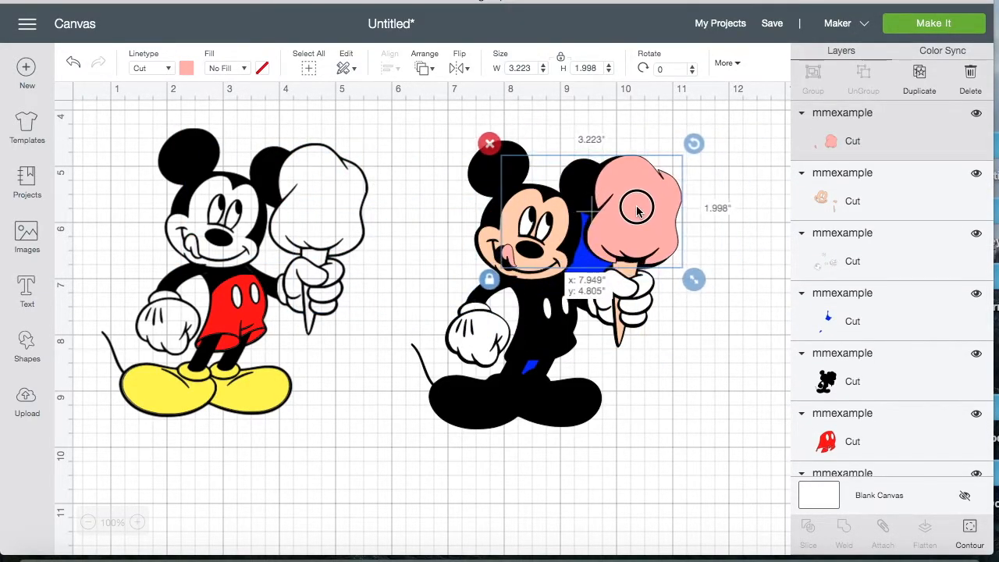
drag(637, 207, 631, 214)
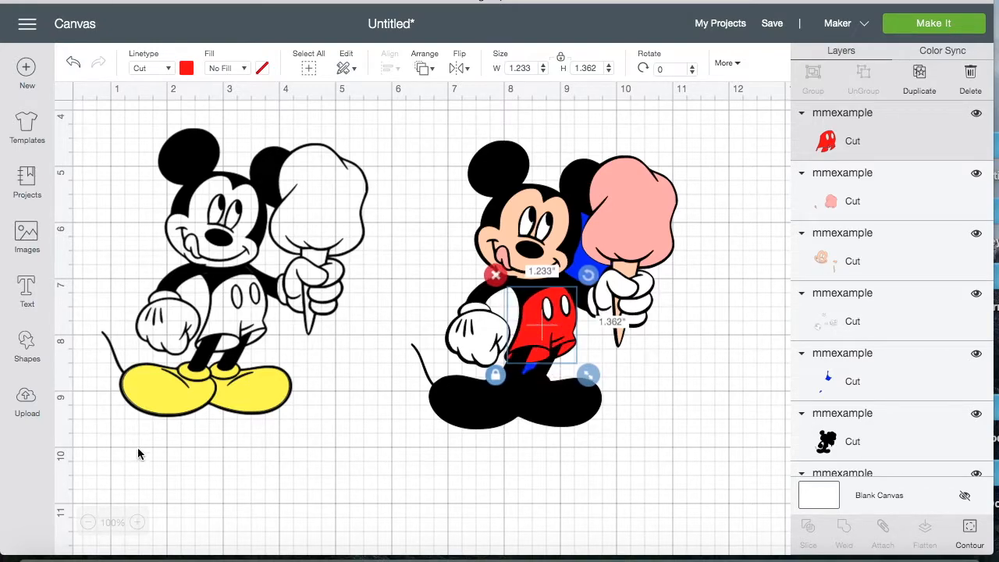
right_click(351, 406)
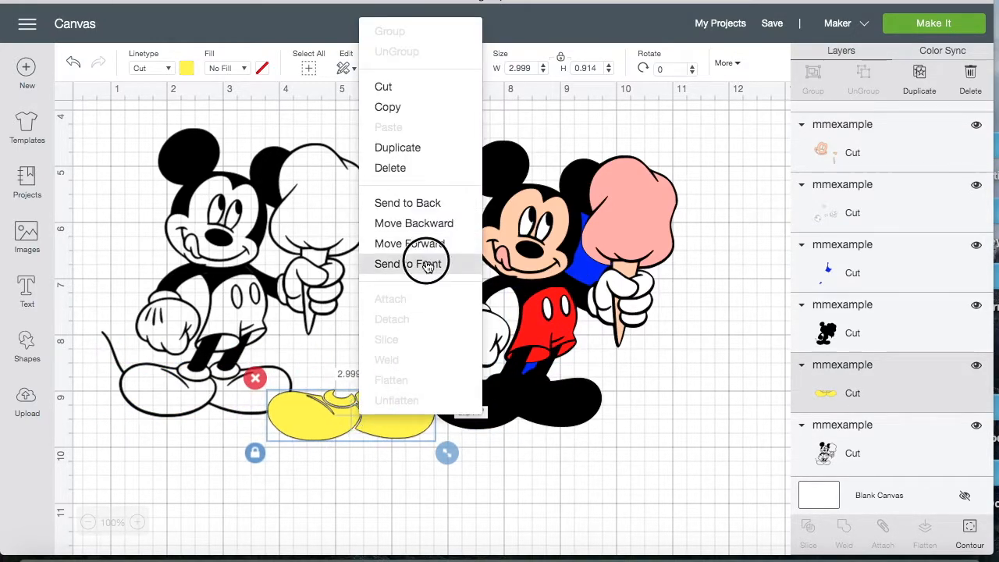
click(407, 263)
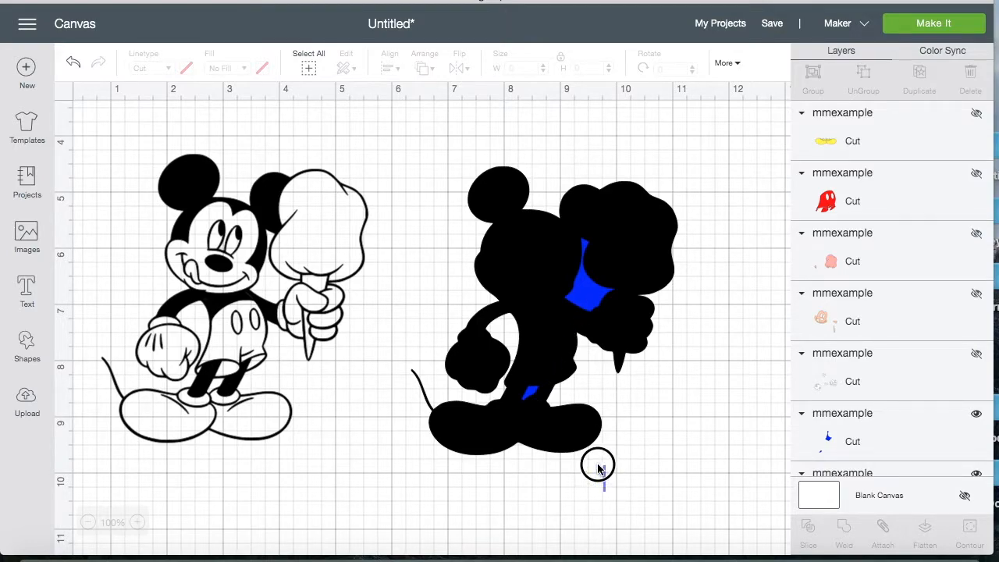
Move the Slice Result black silhouette backward beneath the colour layers.
click(507, 312)
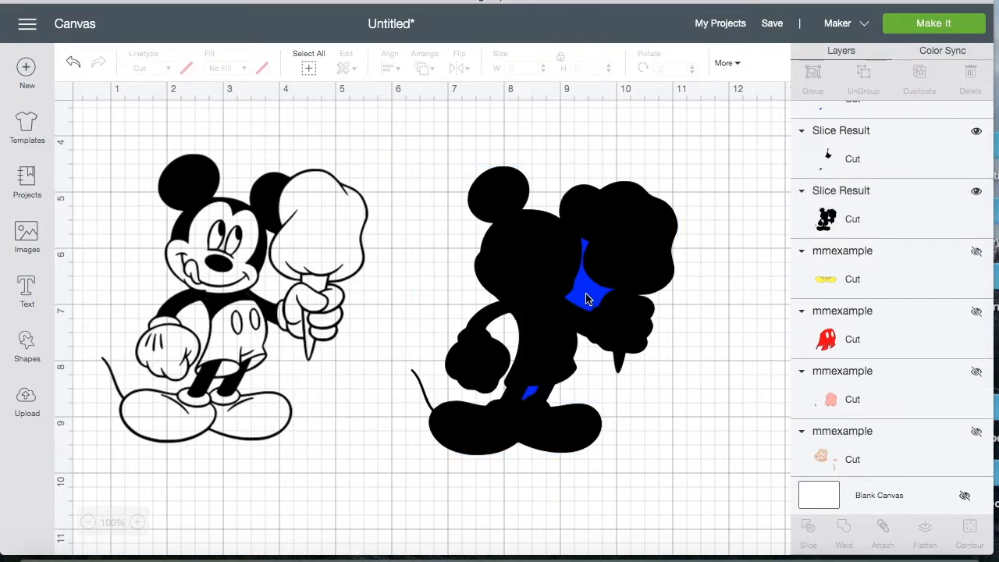
click(586, 299)
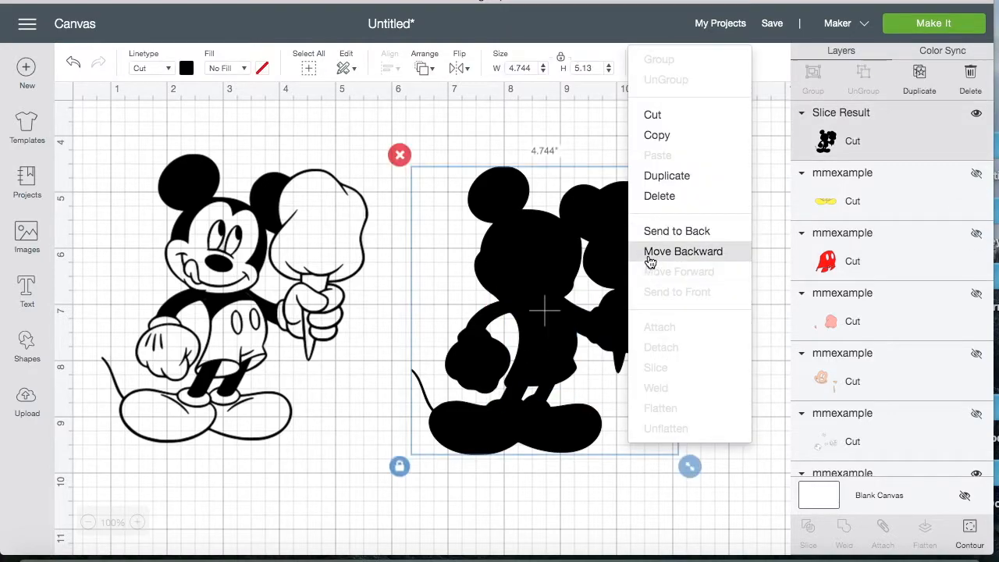
click(683, 250)
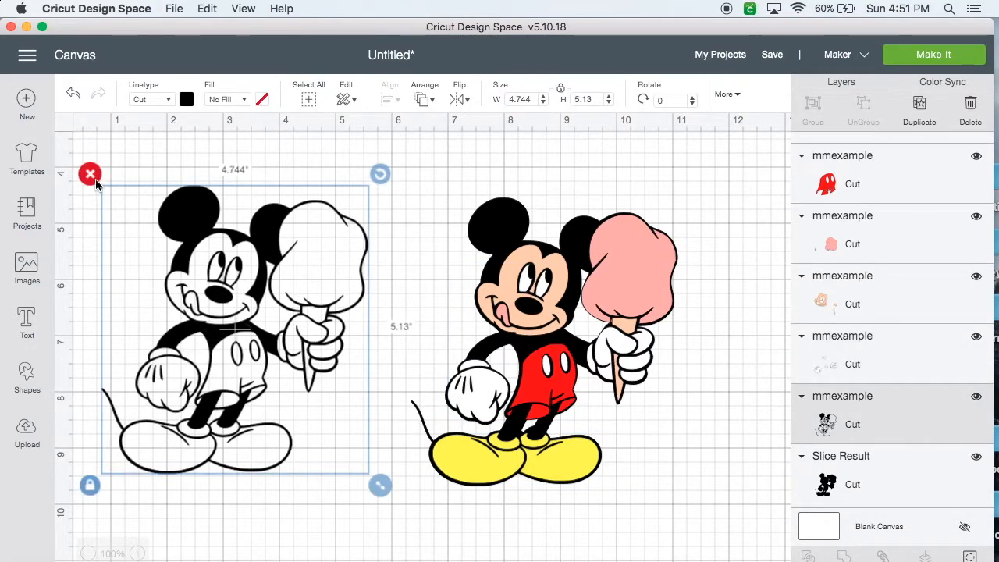
Hide the line-art Mickey layer and proceed with Make It.
click(90, 173)
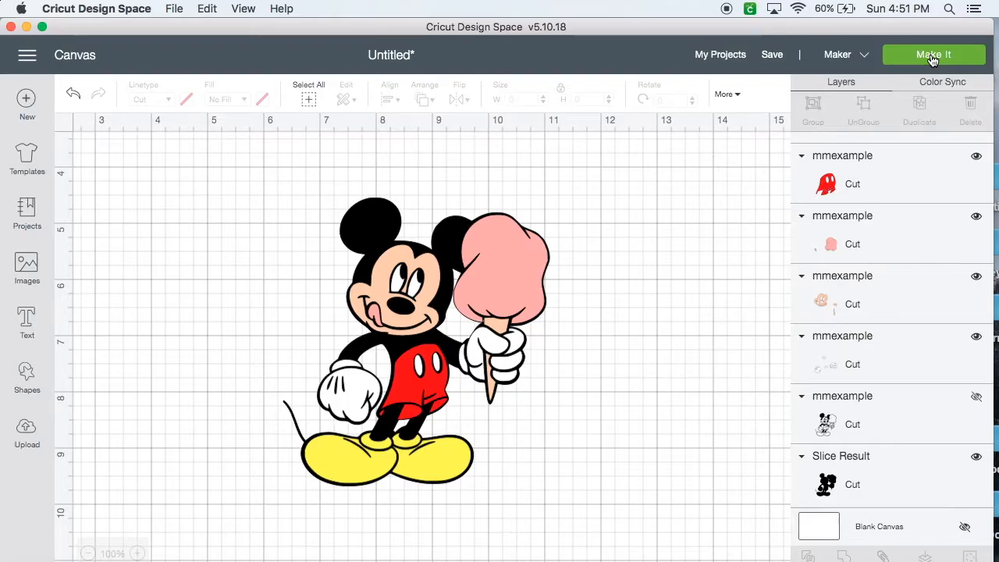
click(933, 55)
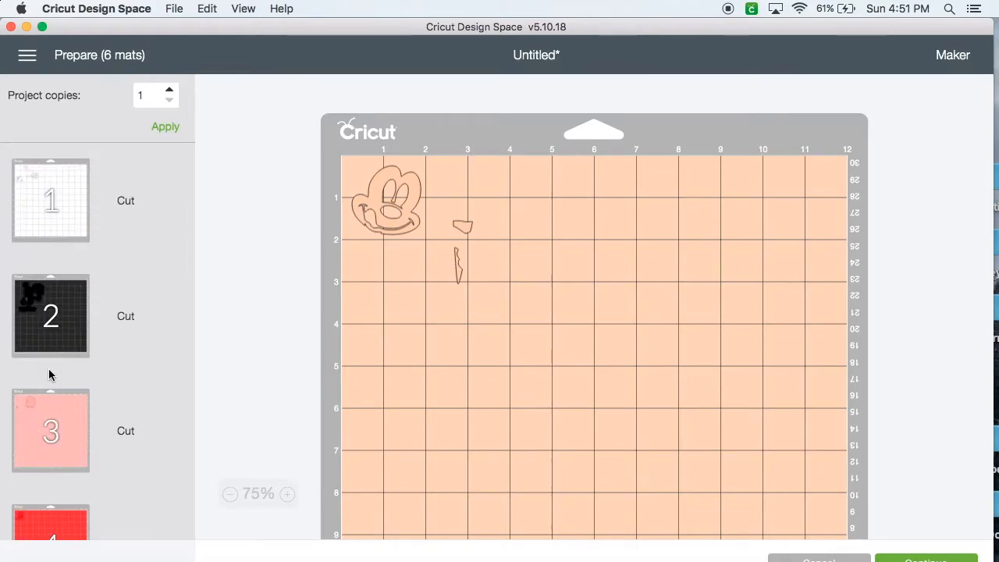
Move the black silhouette onto the white mat and shift it right.
scroll(down, 3)
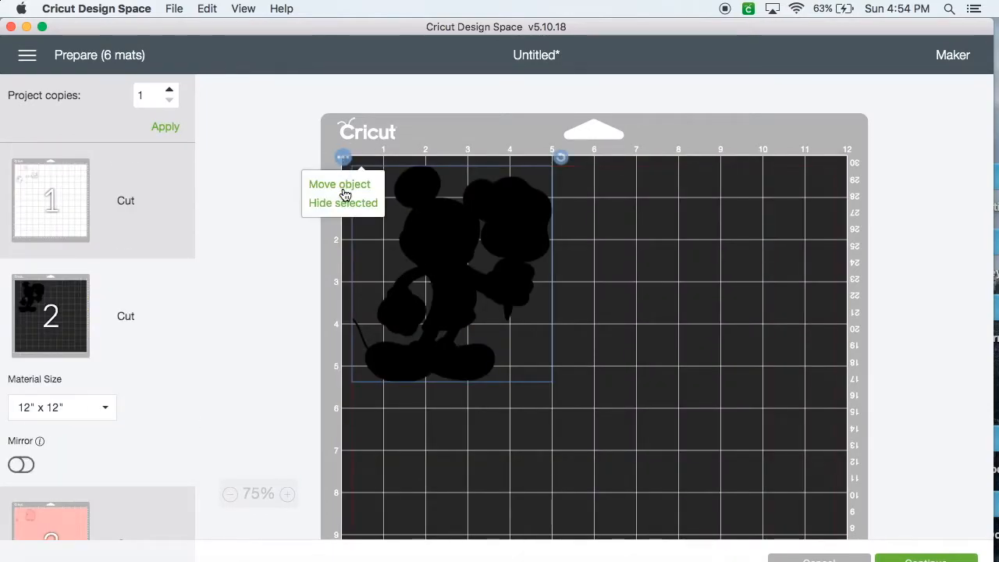
click(340, 184)
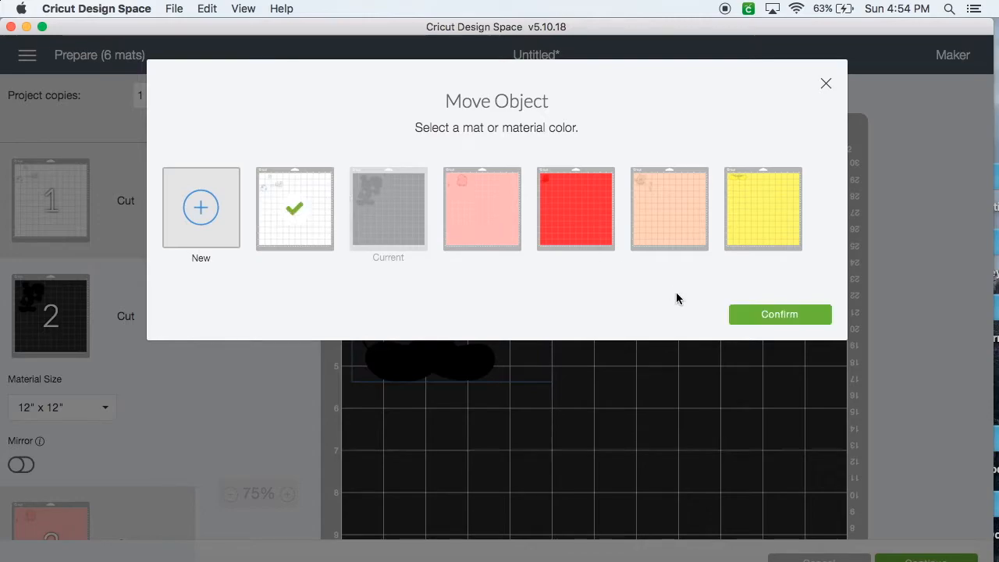
click(779, 314)
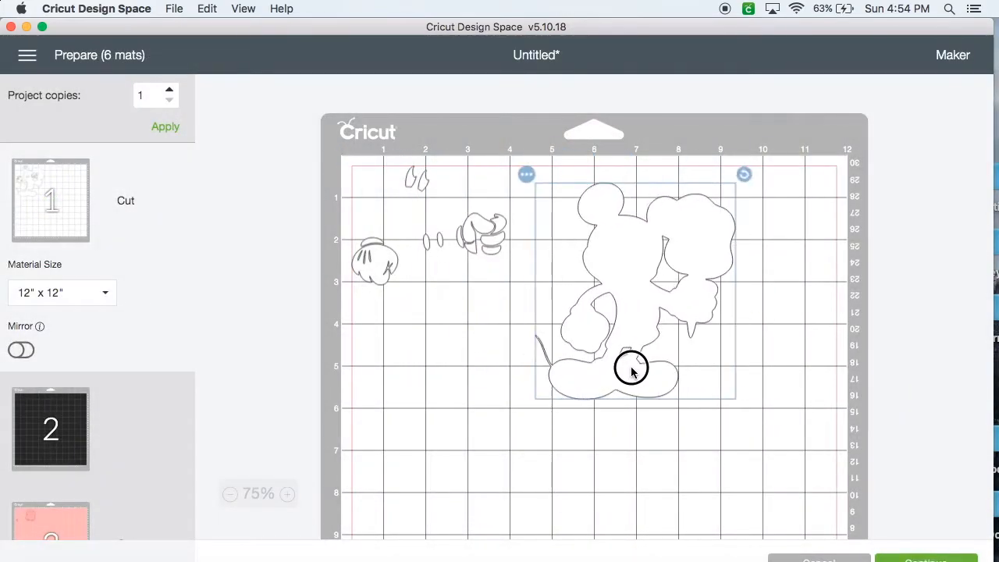
drag(632, 370, 741, 312)
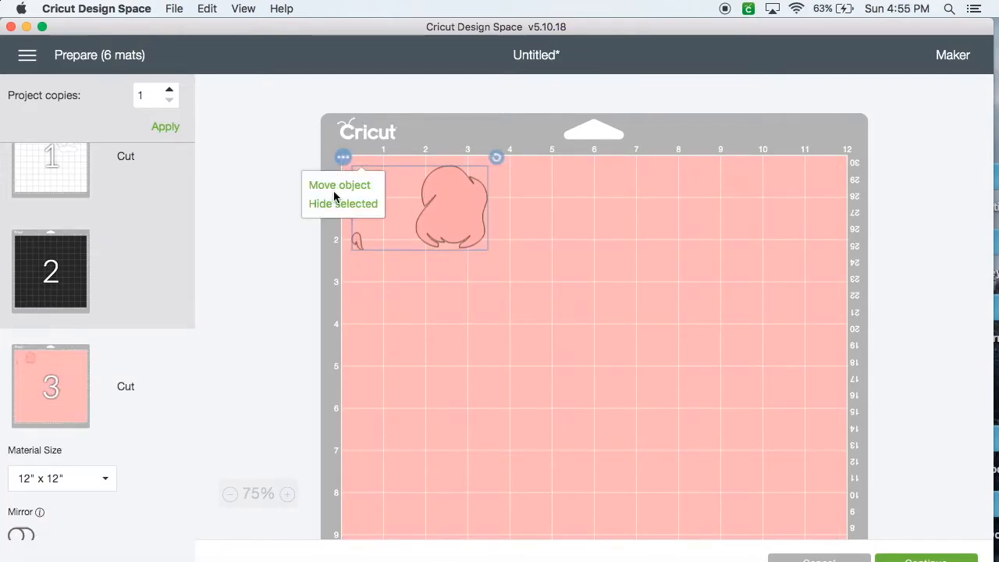
Move the pink cotton-candy piece onto the white mat, then view the red mat.
click(339, 185)
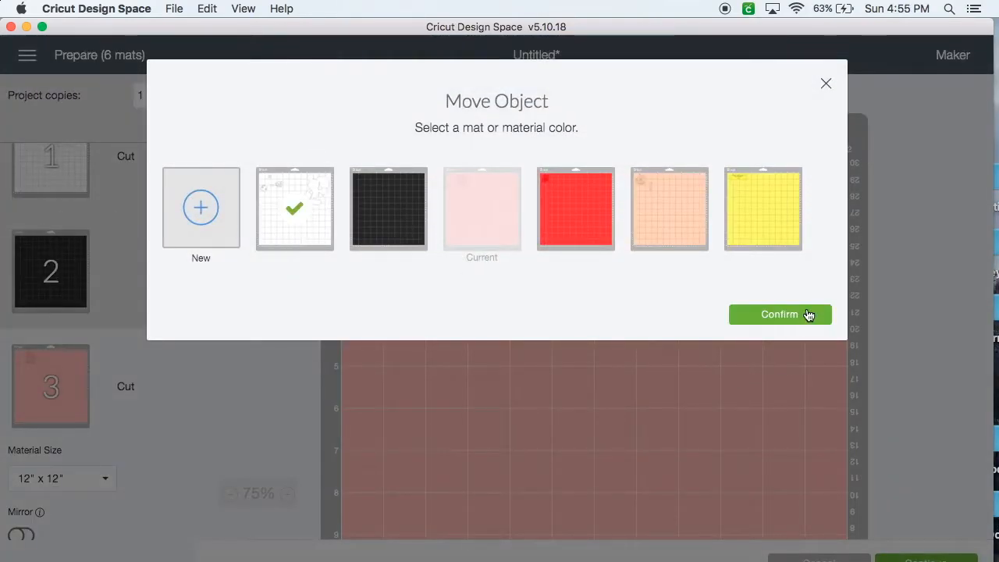
click(780, 314)
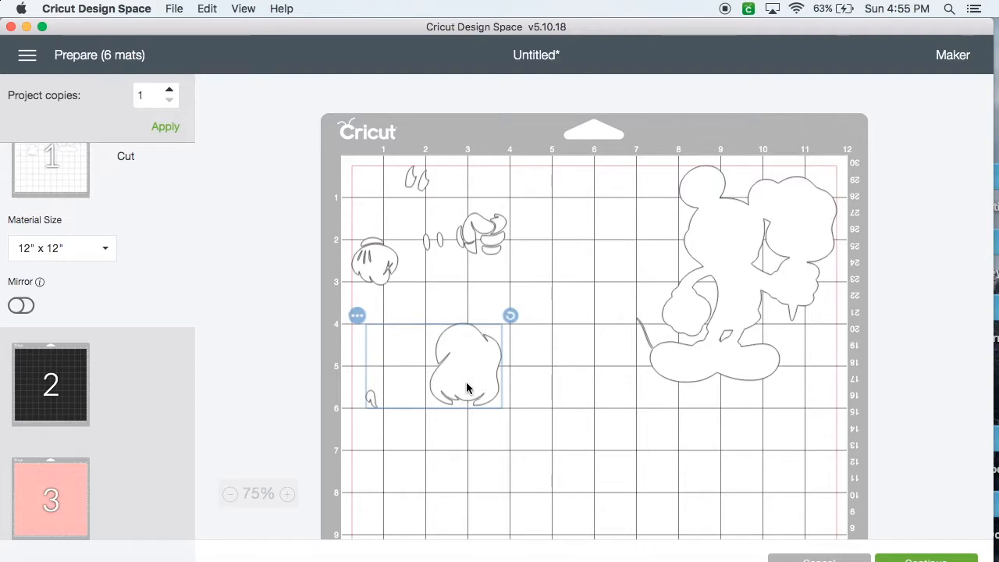
scroll(down, 3)
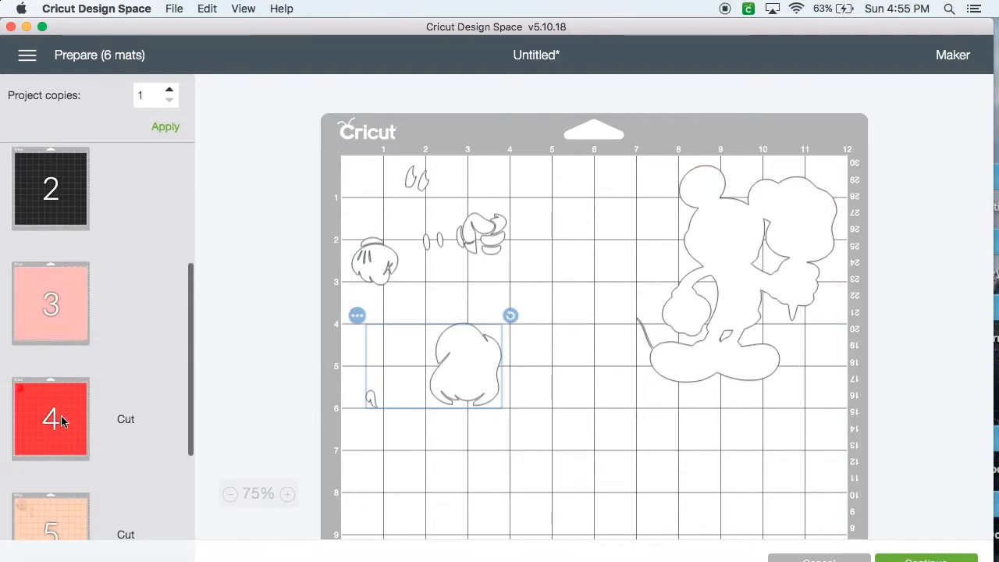
click(50, 419)
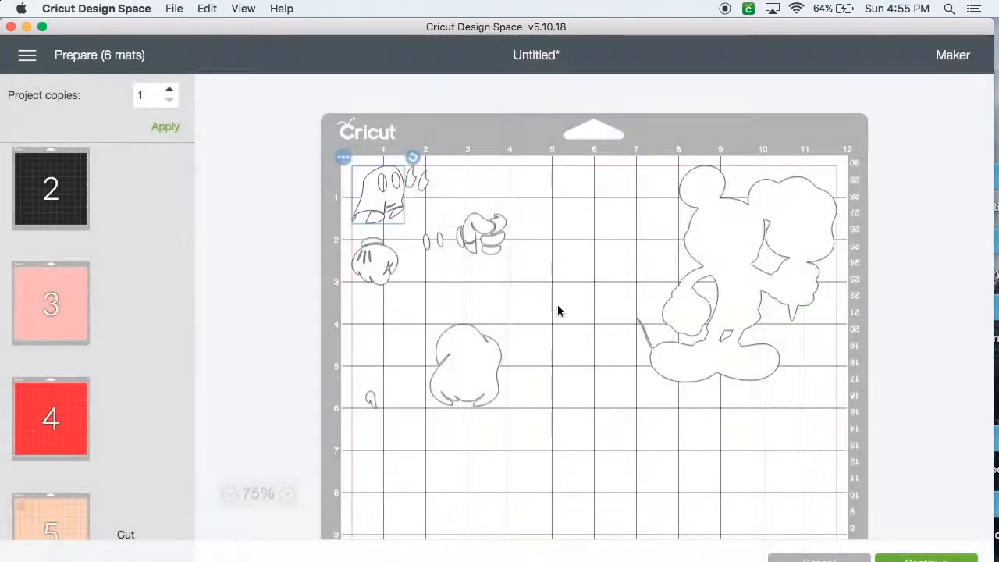
Place the red shorts near the top of the white mat and the face lower left.
drag(379, 195, 565, 362)
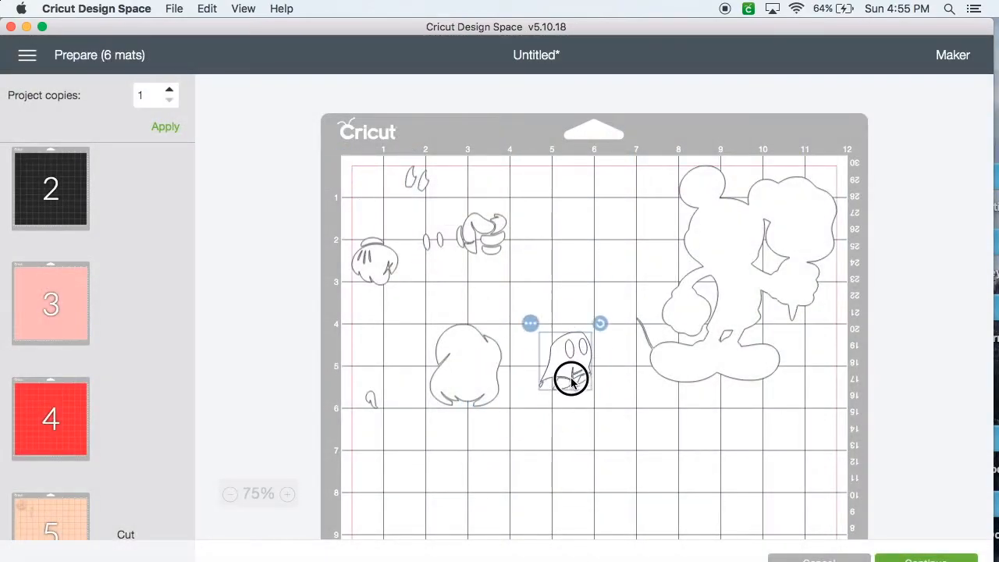
drag(569, 378, 581, 222)
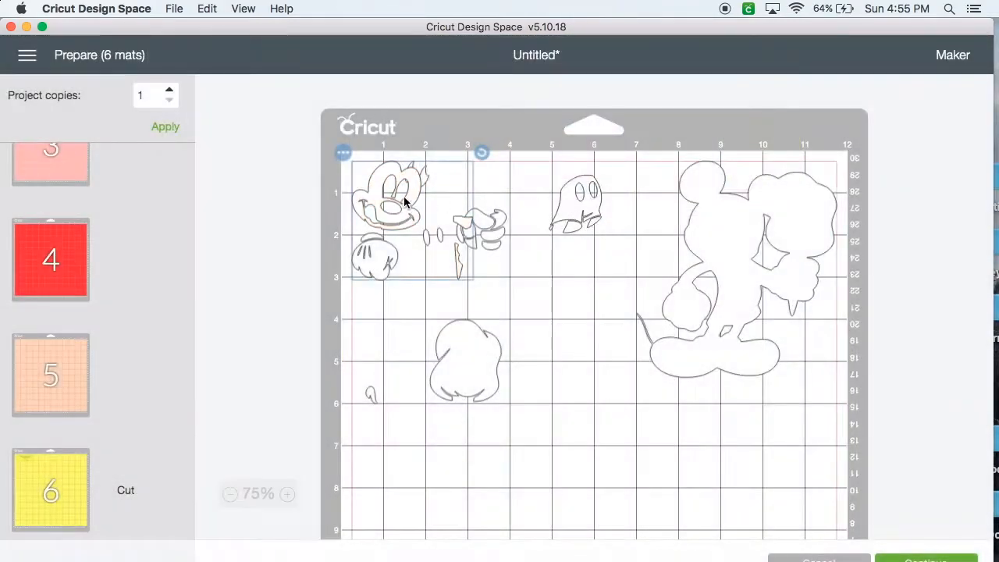
scroll(down, 3)
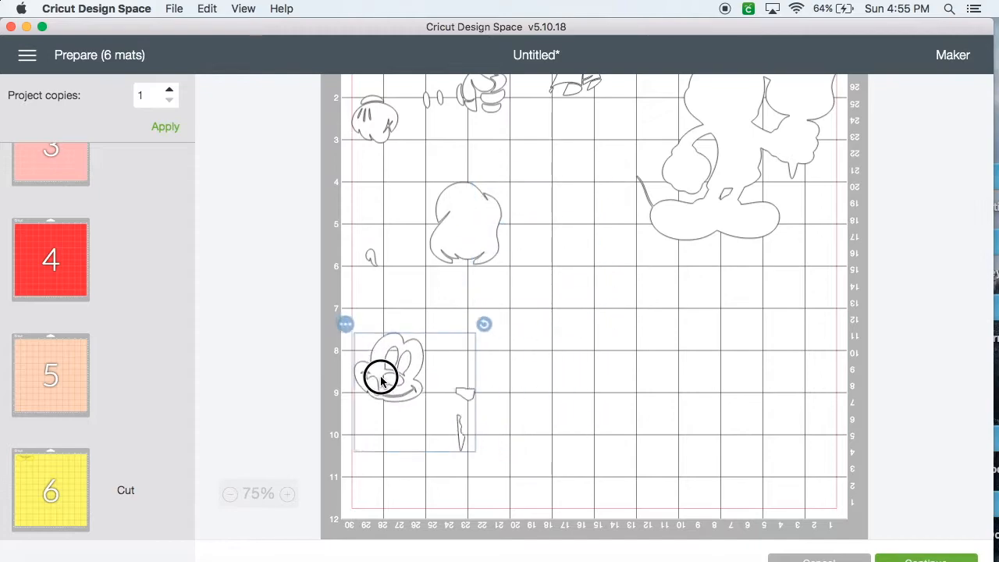
drag(382, 378, 386, 359)
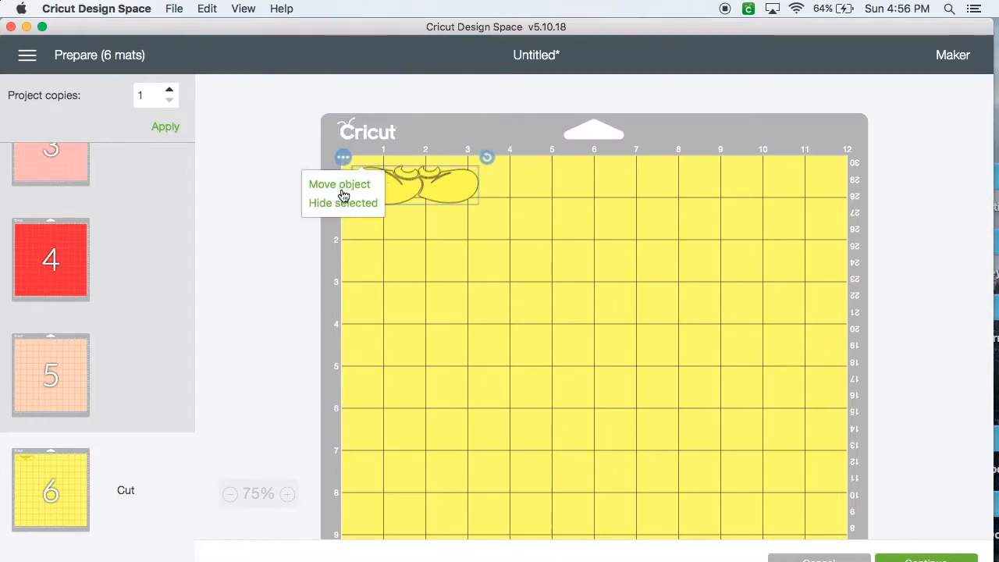
Move the yellow shoes onto the white mat and drag them into empty space lower down.
click(339, 184)
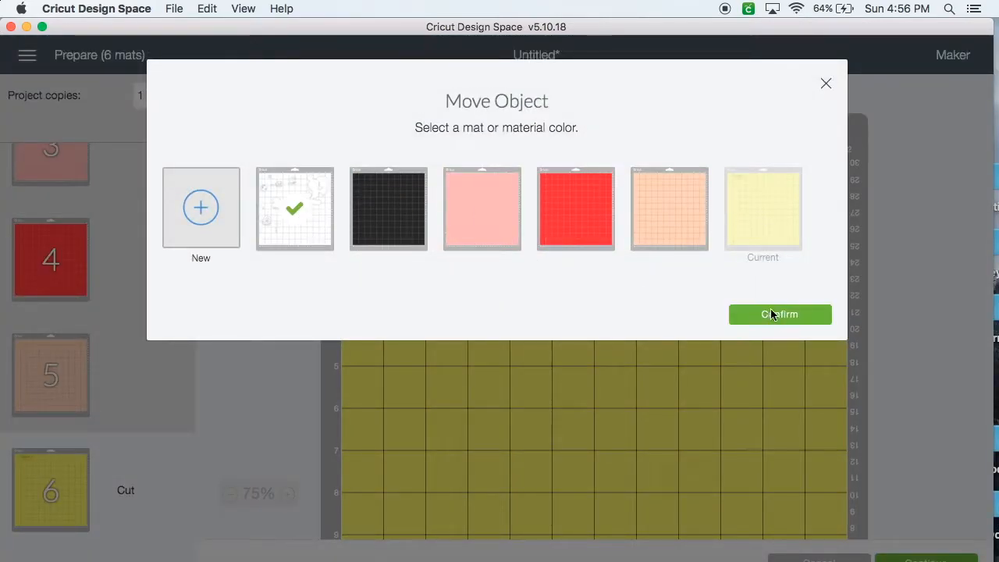
click(780, 314)
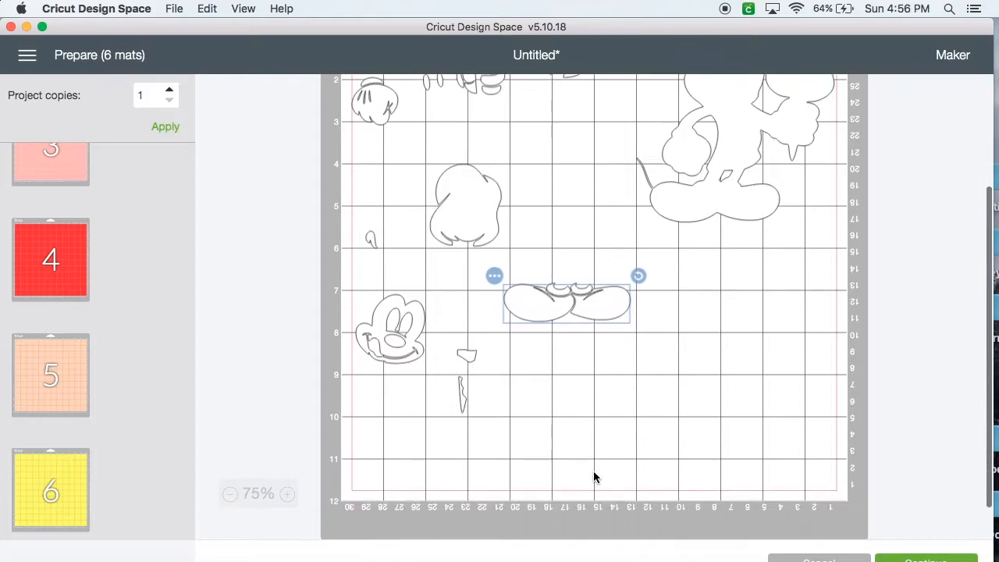
drag(566, 300, 624, 392)
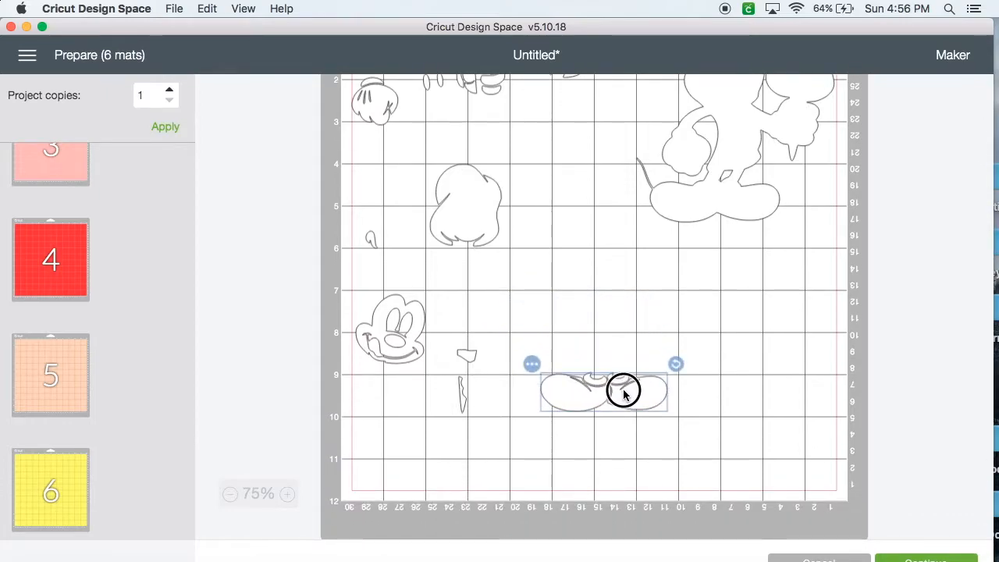
drag(625, 392, 603, 437)
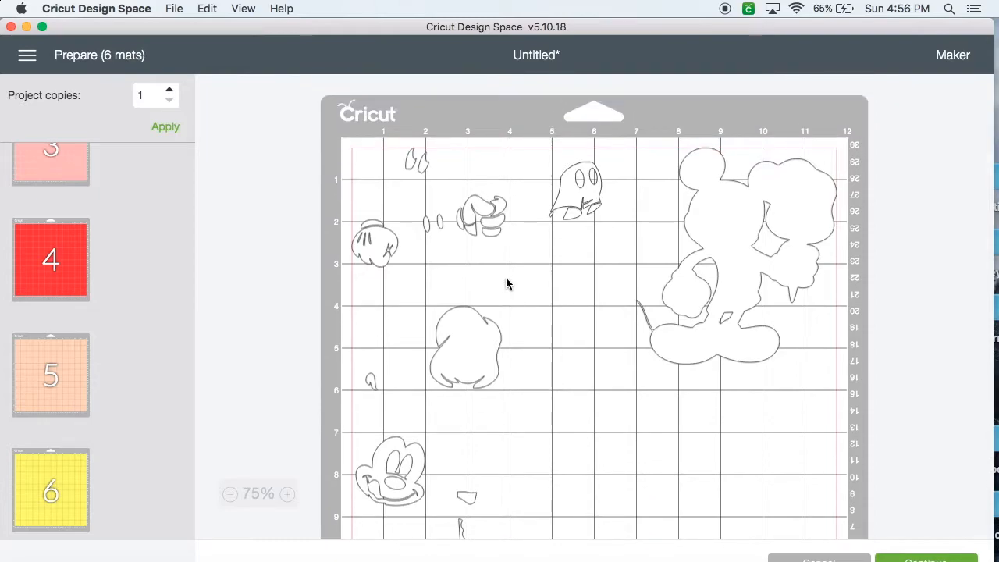
click(466, 348)
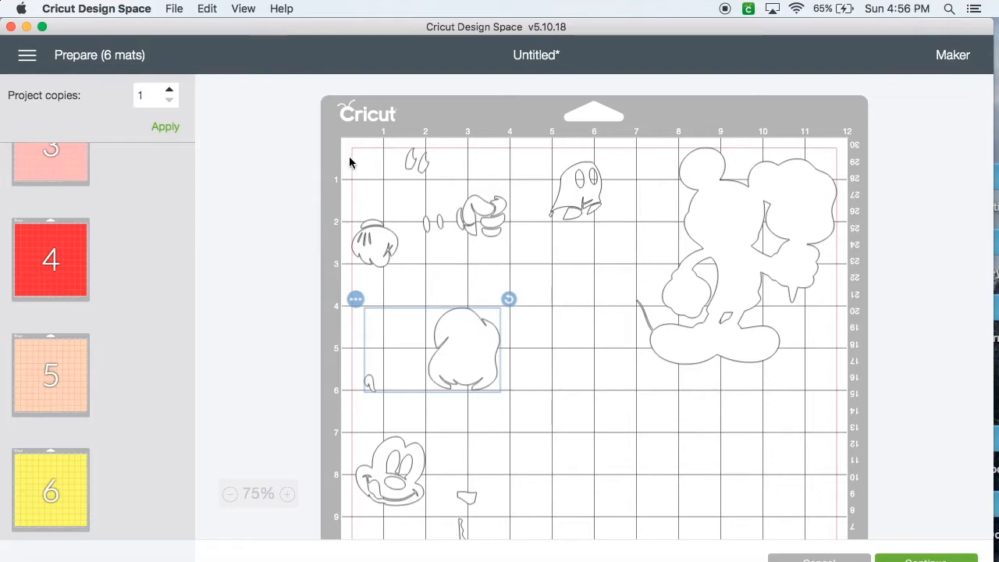
mouse_move(367, 273)
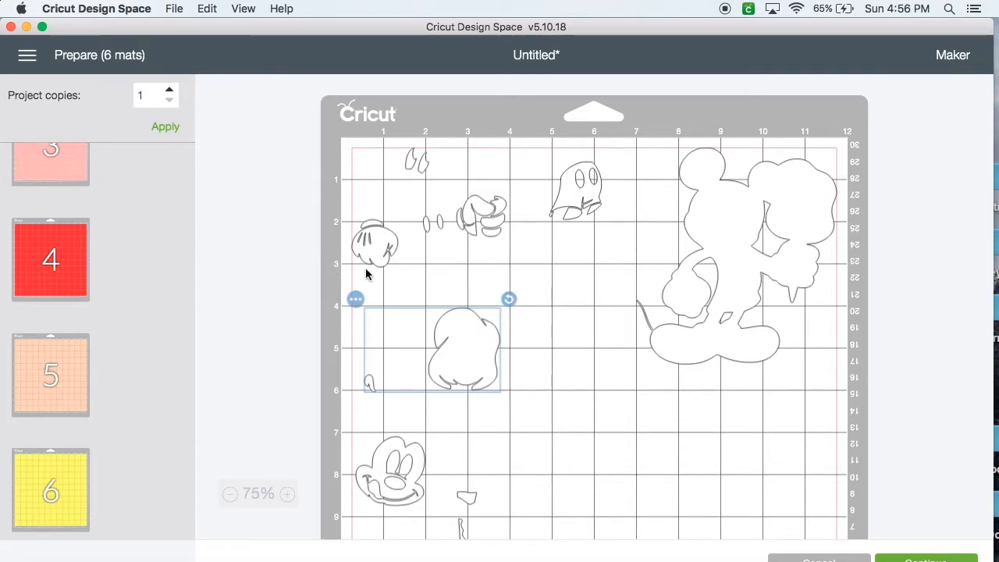
mouse_move(391, 279)
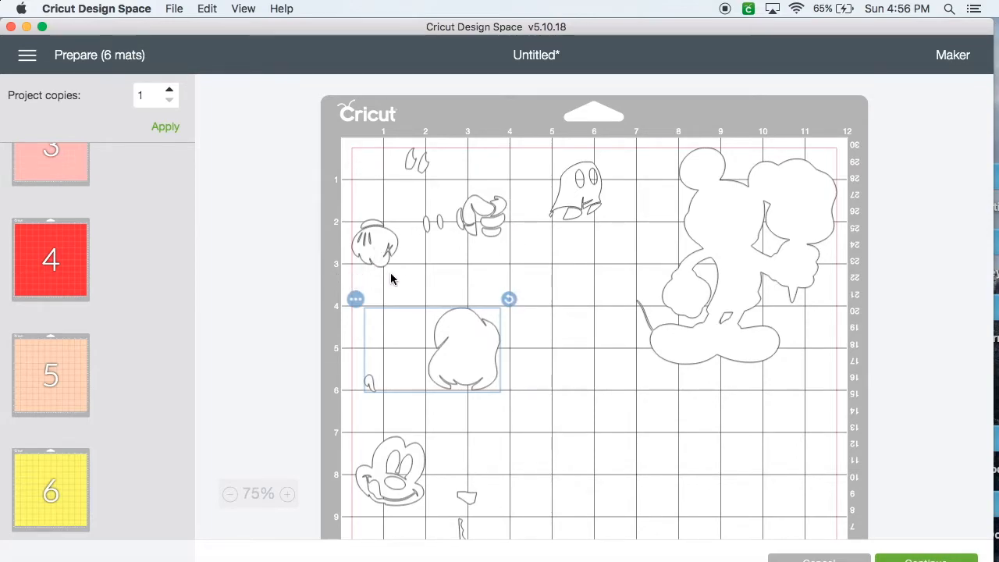
scroll(down, 3)
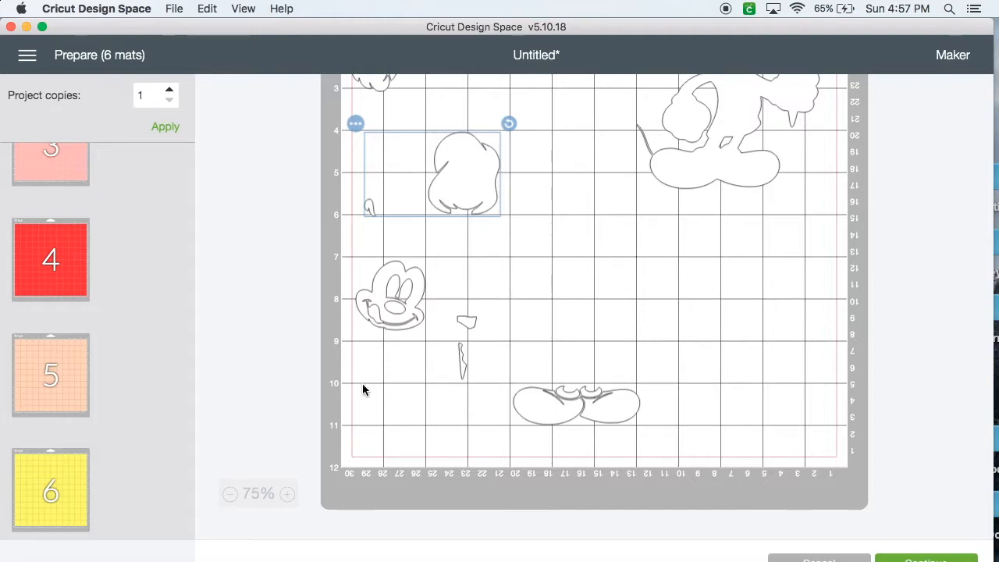
scroll(down, 3)
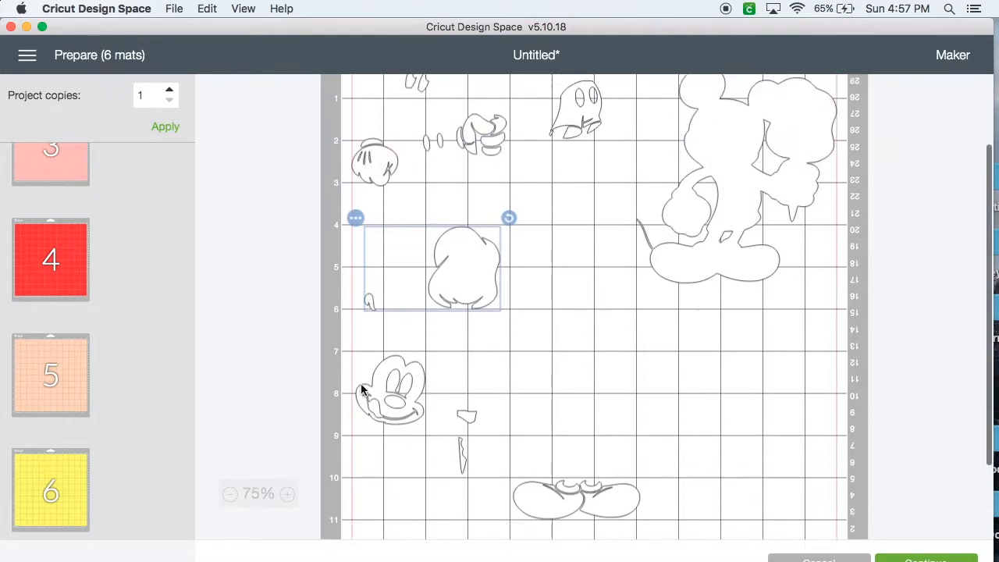